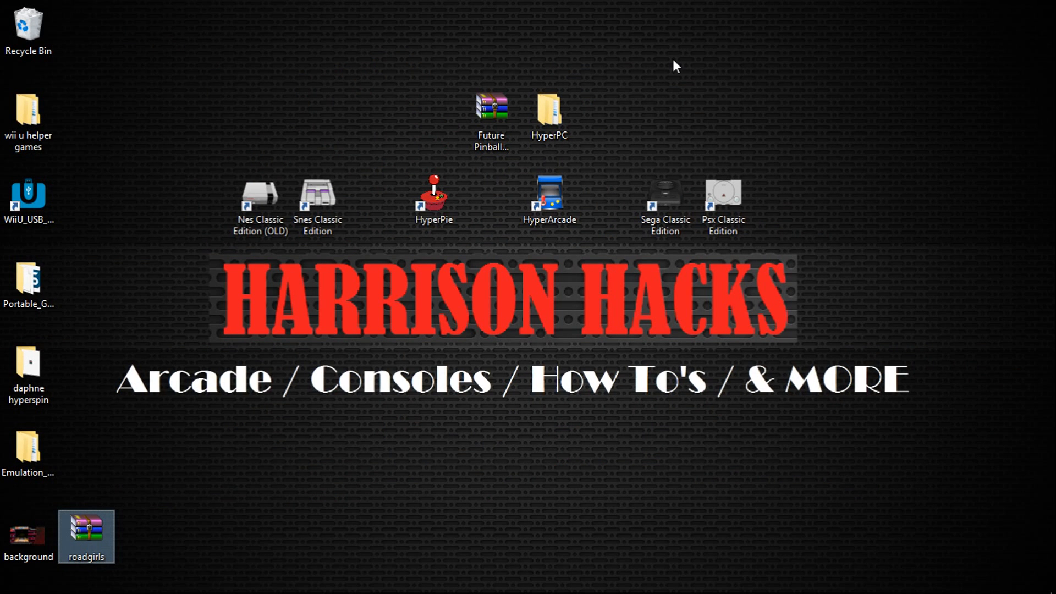
Step: Browse the HyperPC folder's Attract menu-art, Attract emulators and Emulators subfolders
left_click(491, 108)
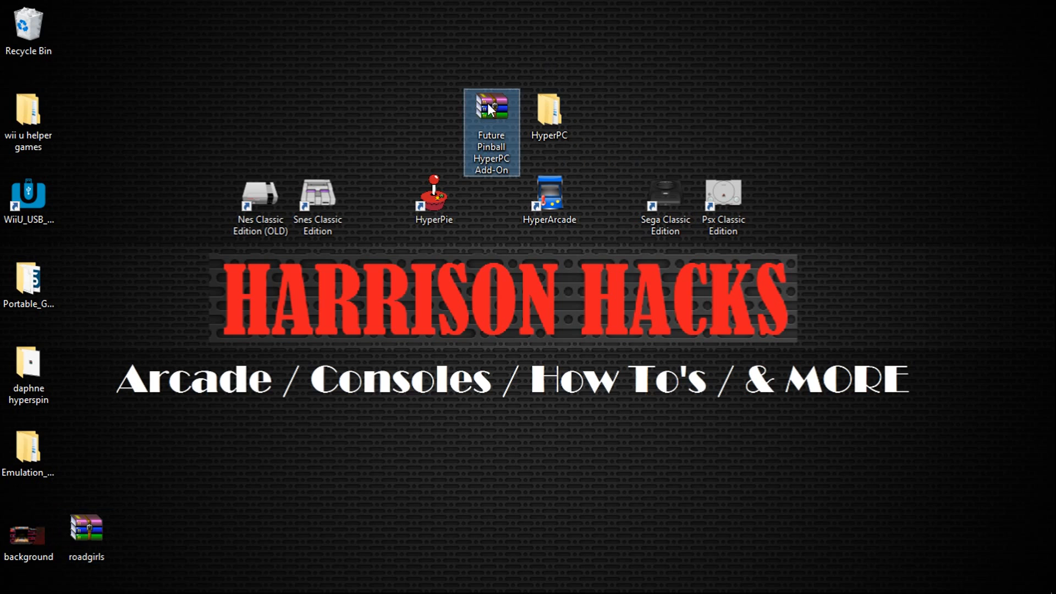
mouse_move(400, 101)
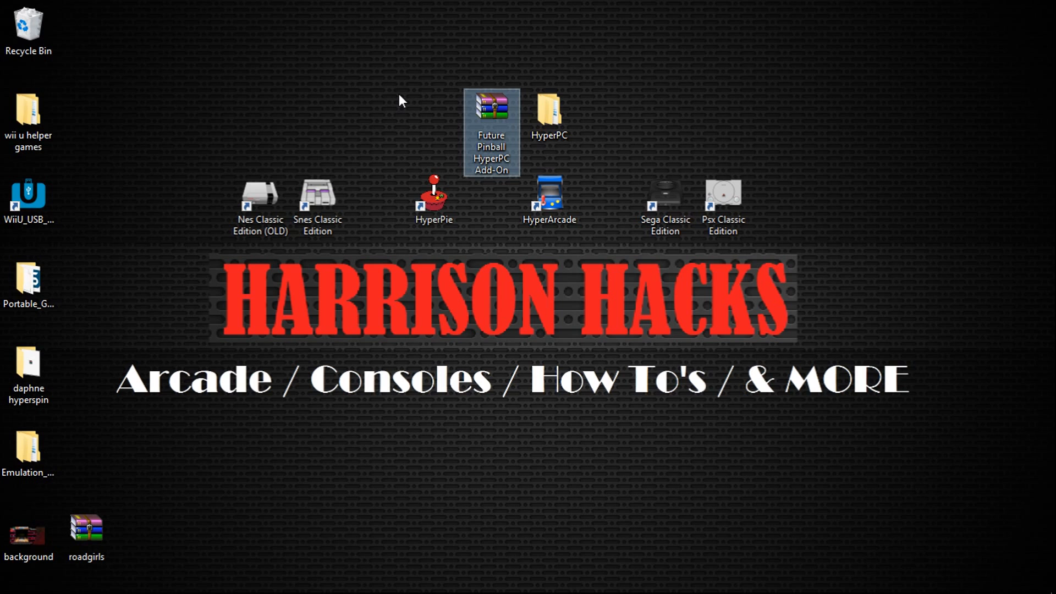
mouse_move(486, 121)
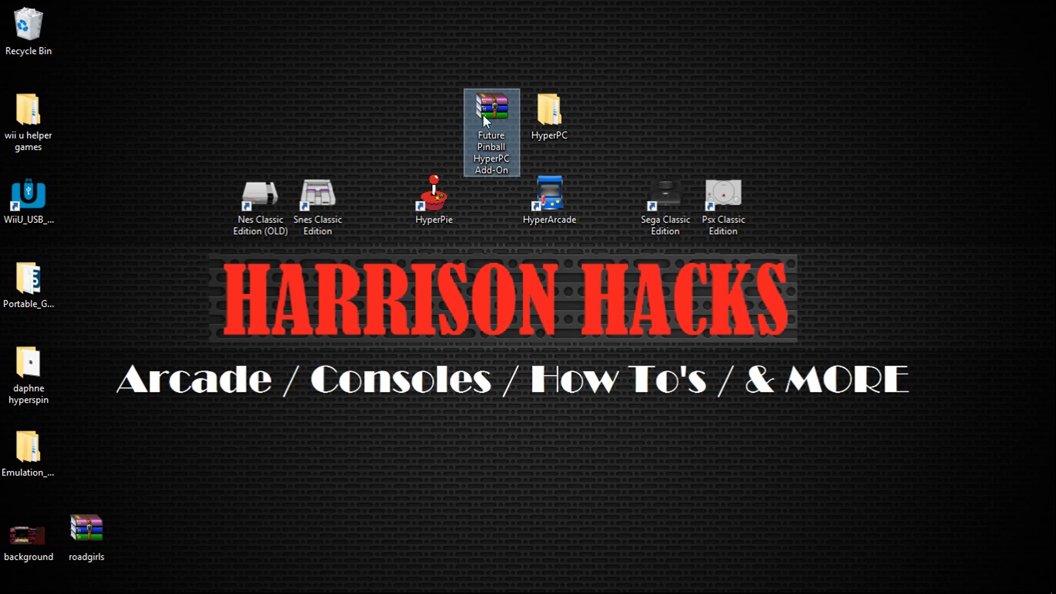
double_click(548, 112)
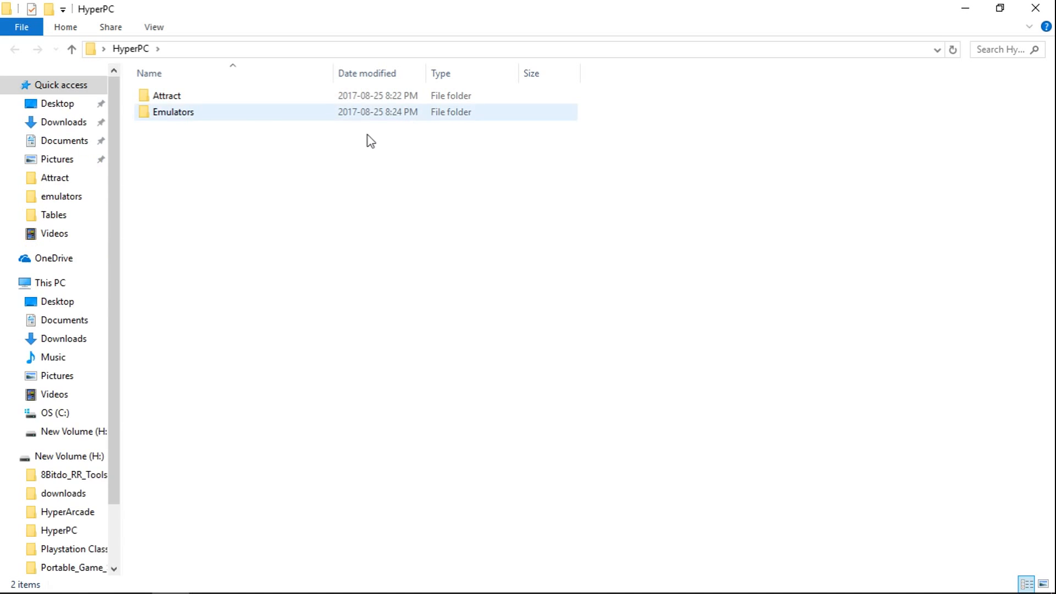
double_click(166, 95)
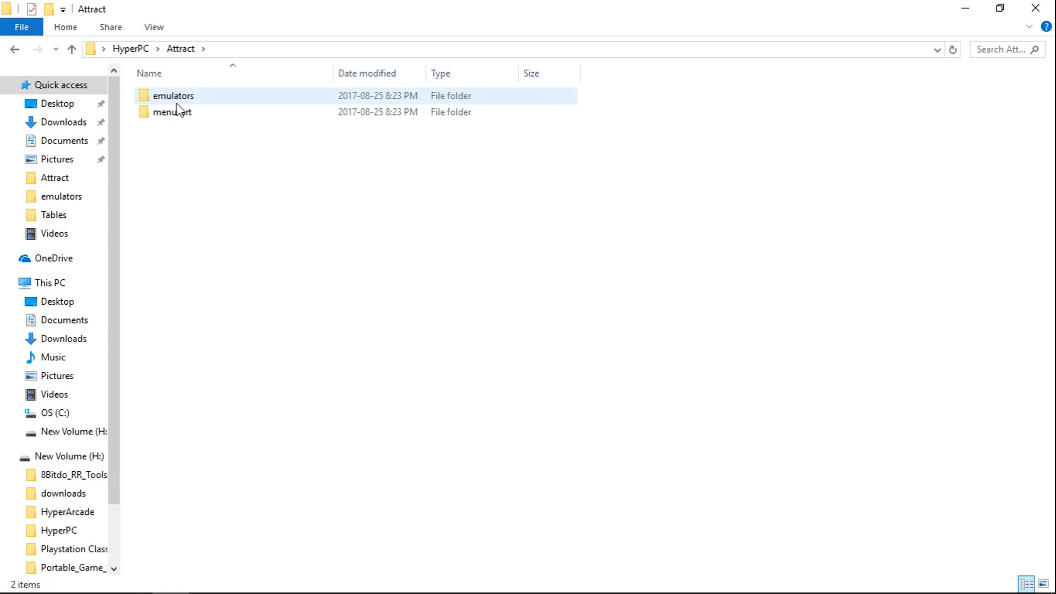
double_click(172, 111)
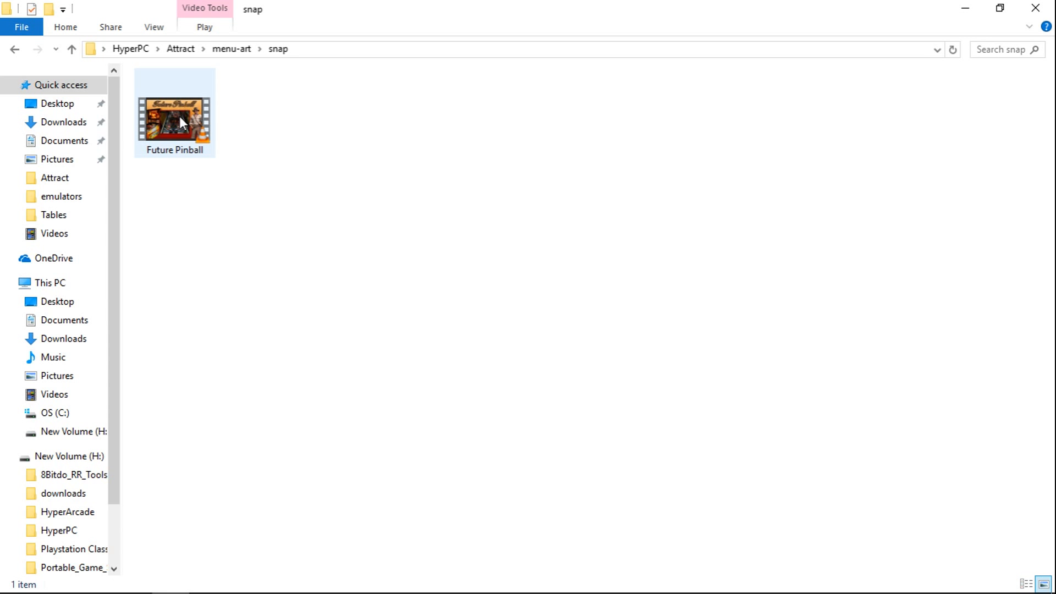
left_click(70, 48)
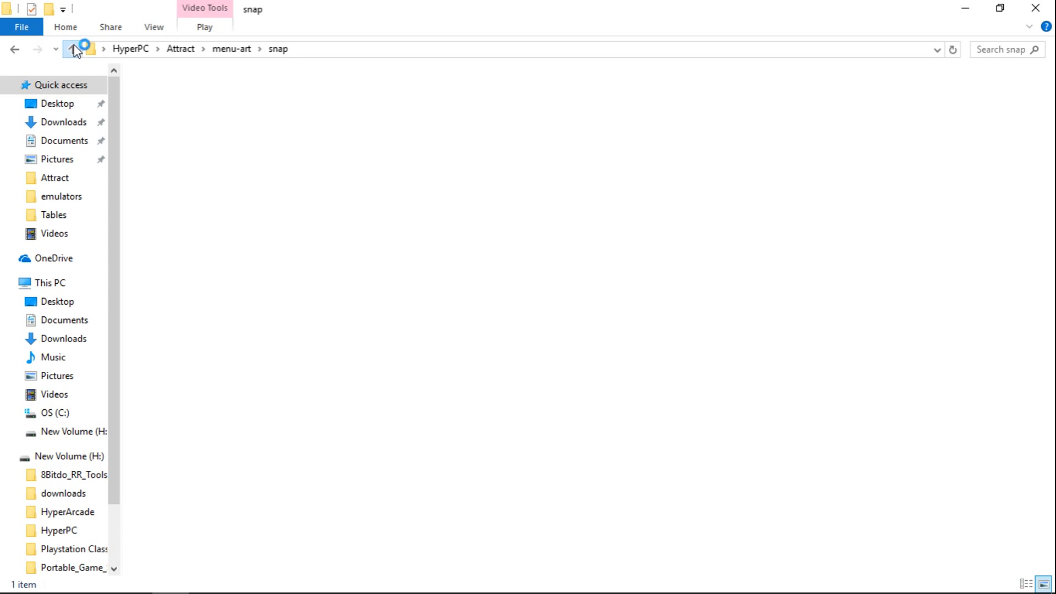
left_click(73, 49)
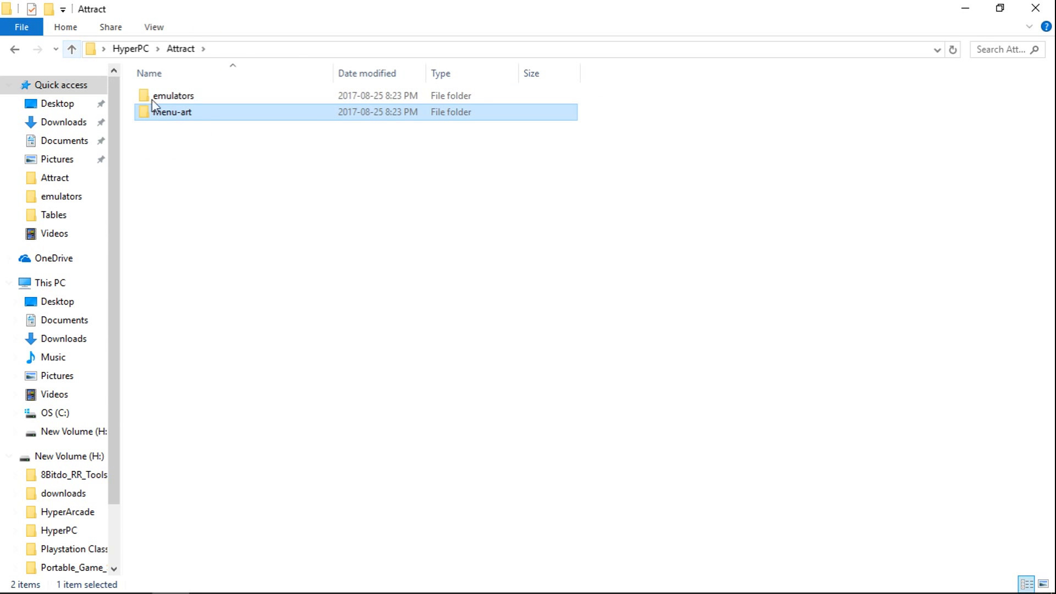
double_click(174, 96)
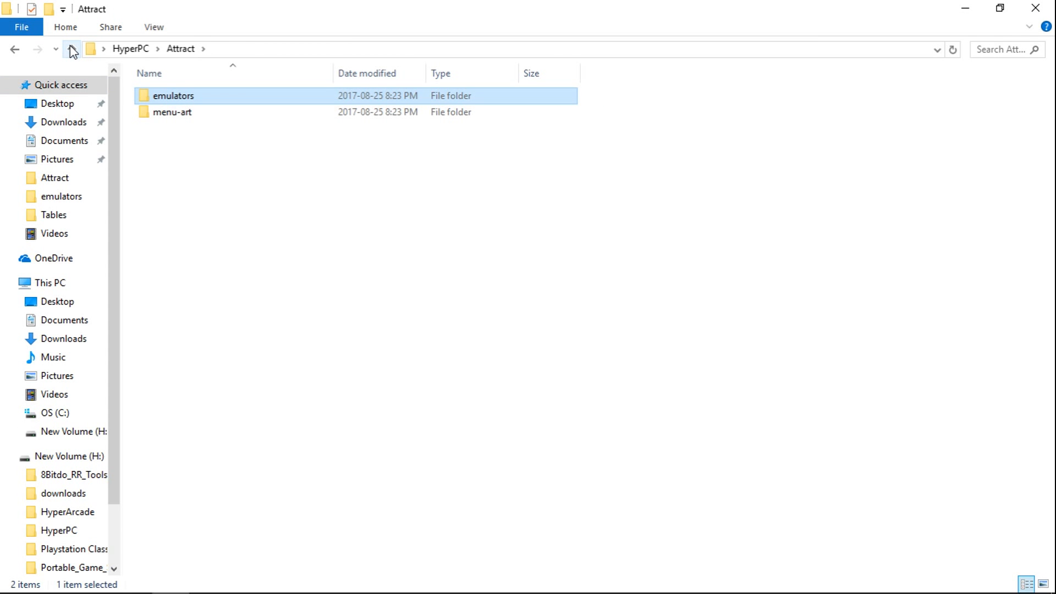
left_click(71, 48)
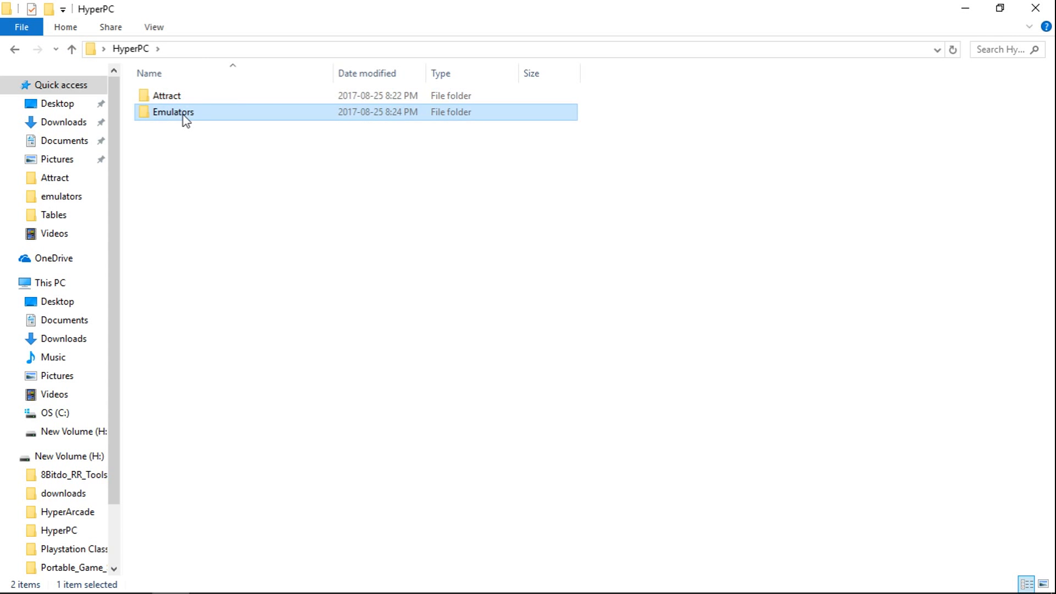
double_click(173, 111)
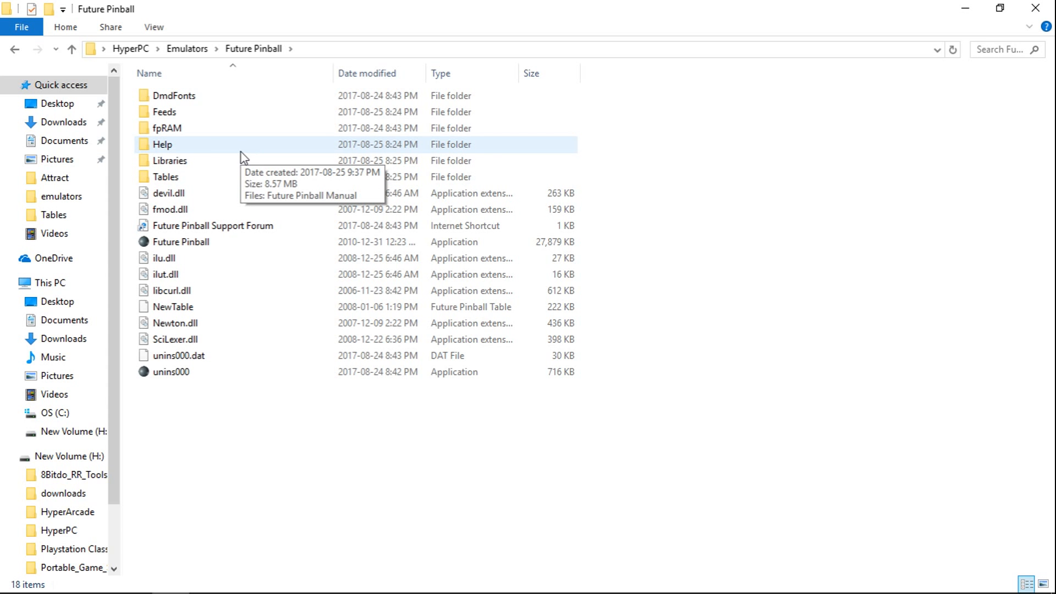
mouse_move(807, 27)
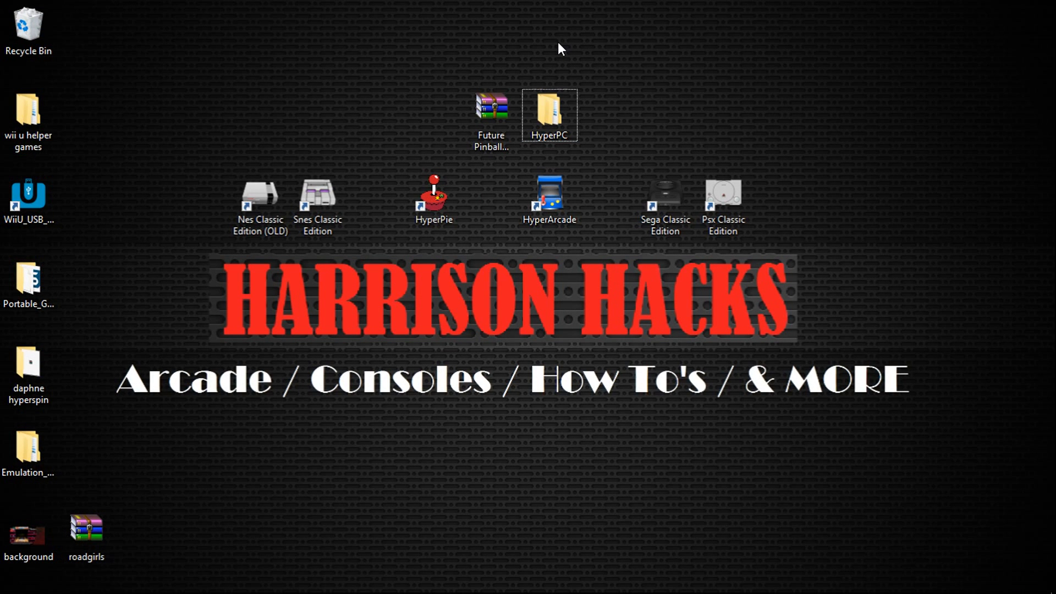
Step: Extract the Future Pinball HyperPC Add-On archive here onto the desktop
left_click(491, 107)
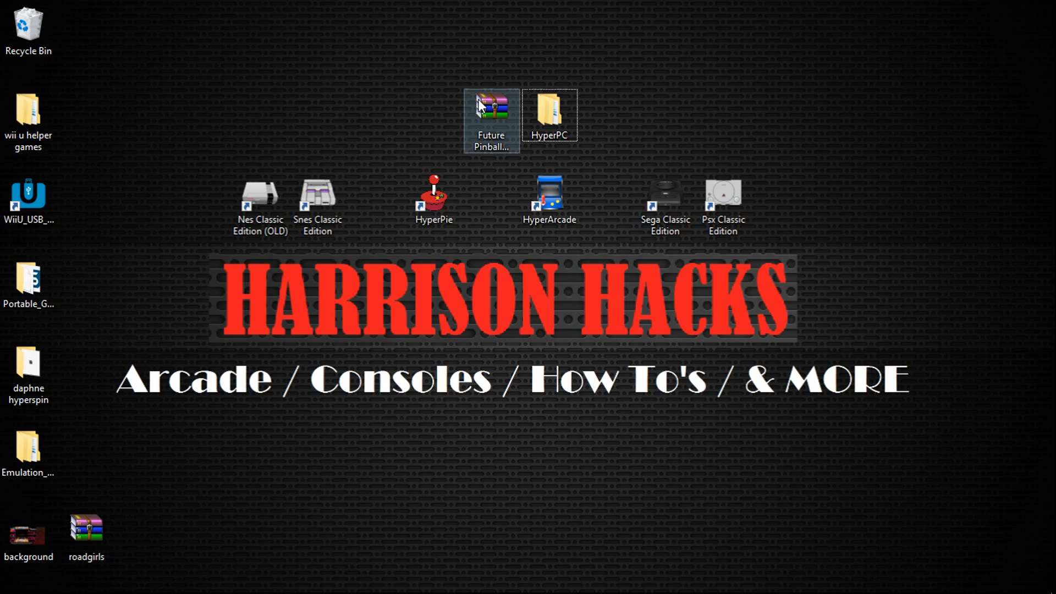
mouse_move(489, 108)
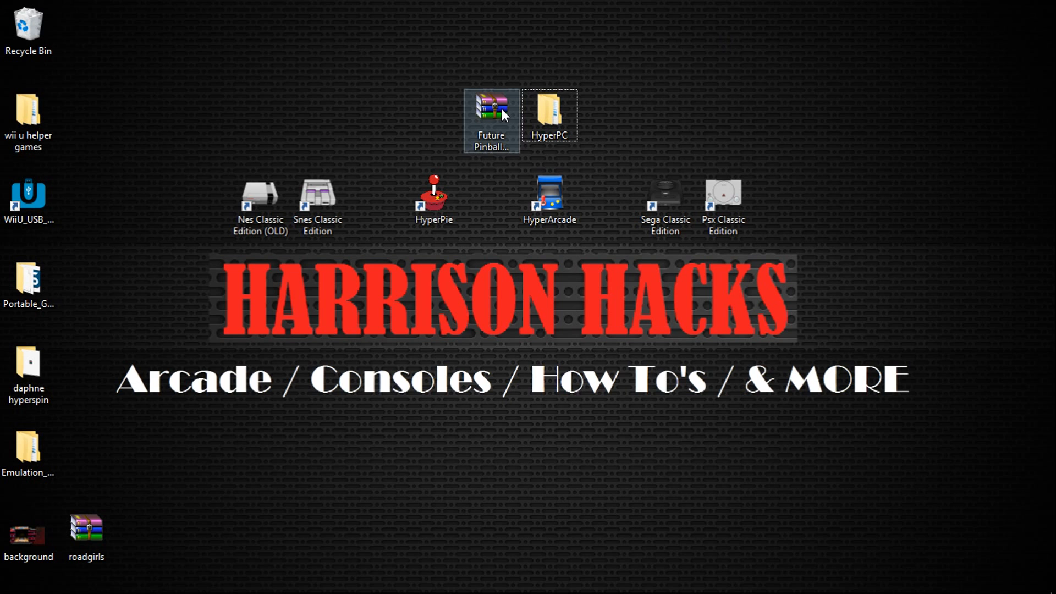
left_click(491, 108)
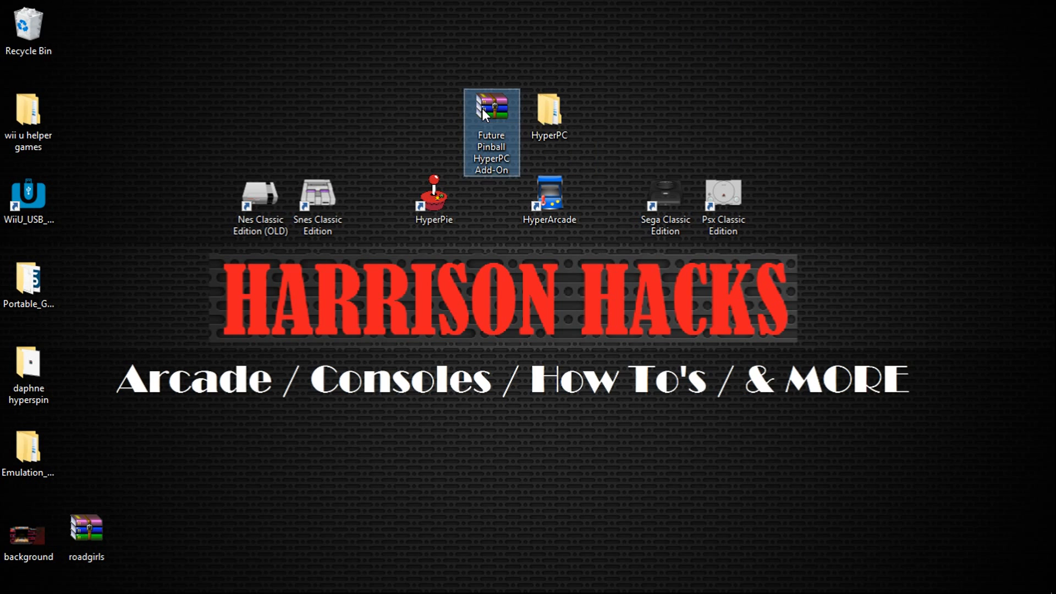
right_click(491, 108)
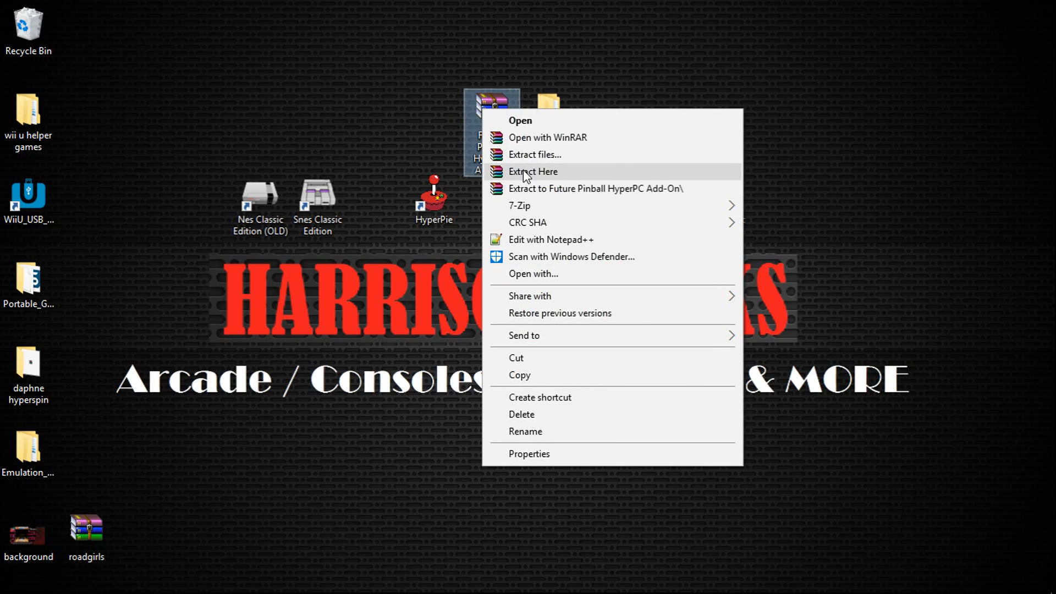
left_click(533, 171)
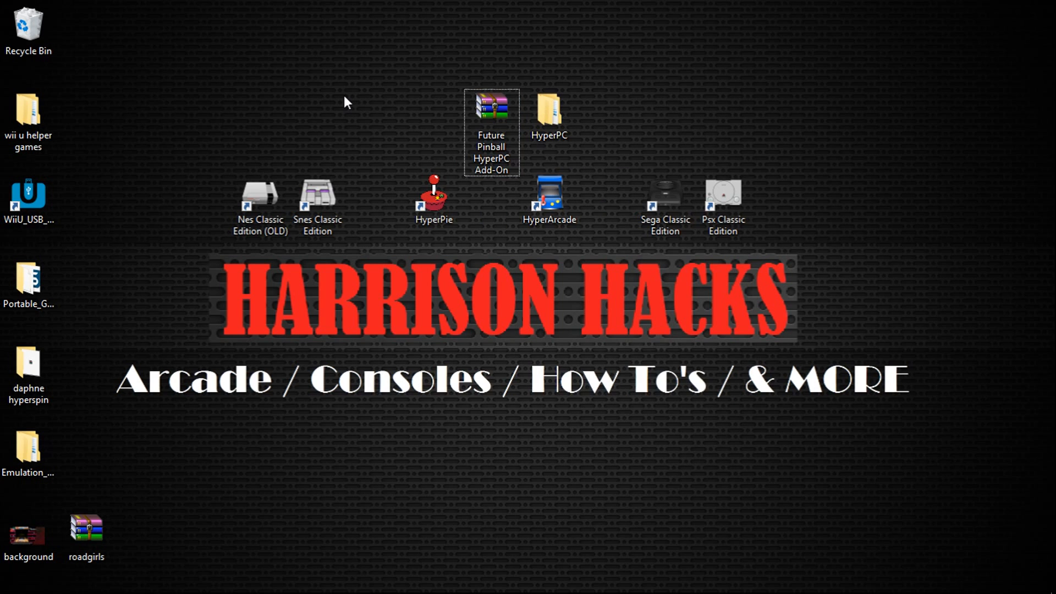
left_click(549, 114)
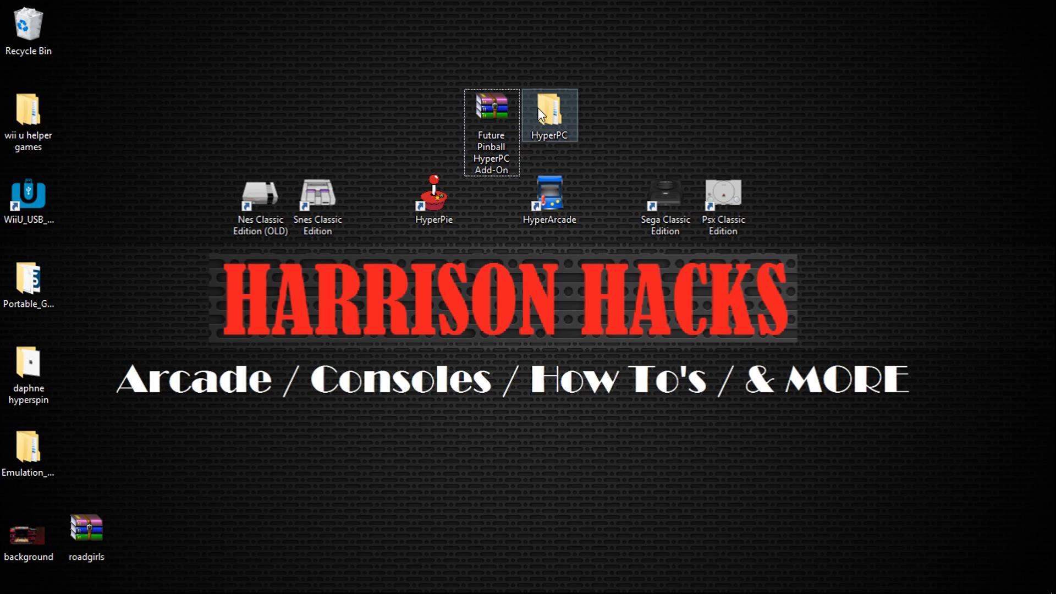
left_click(549, 115)
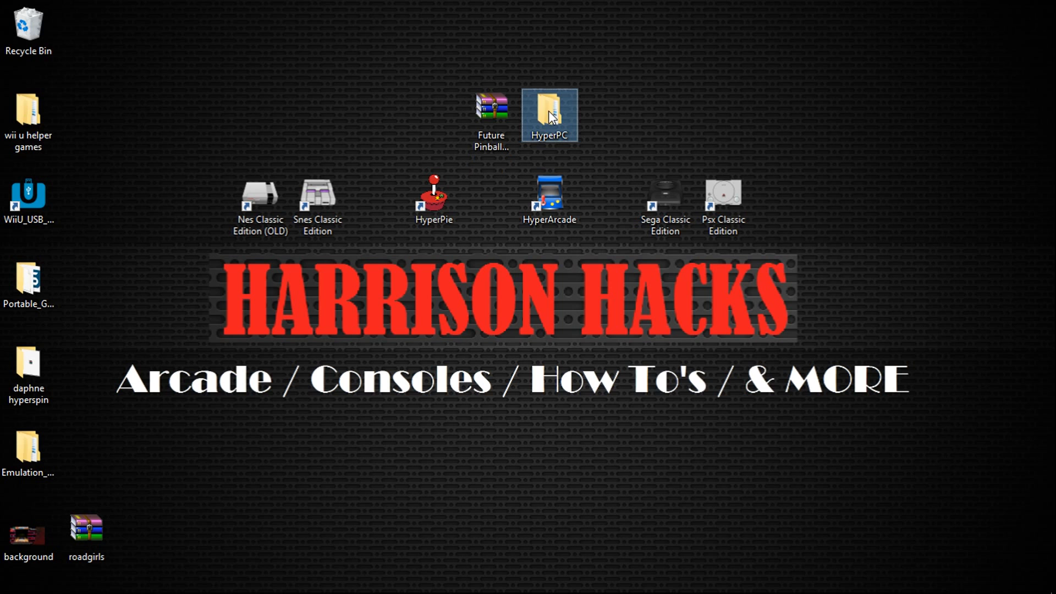
mouse_move(613, 414)
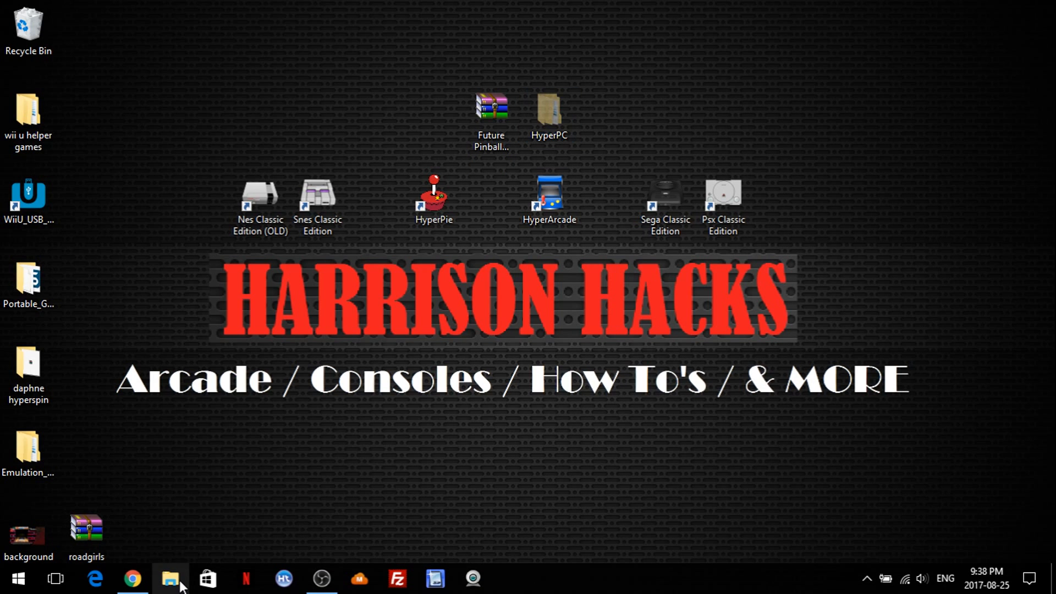
Step: Show the New Volume (H:) drive in a new File Explorer window for the move
left_click(171, 579)
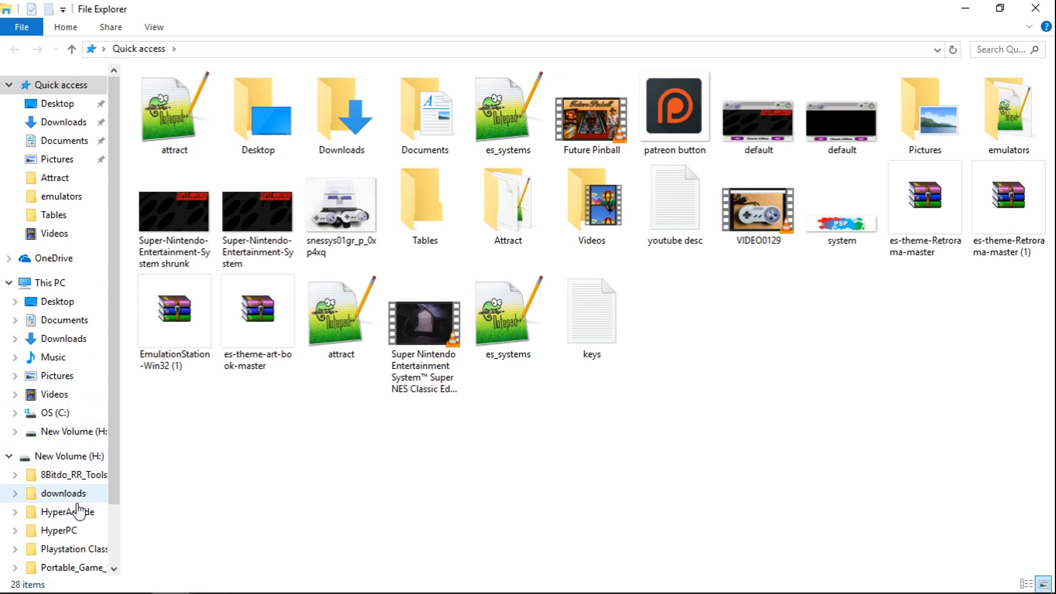
left_click(72, 456)
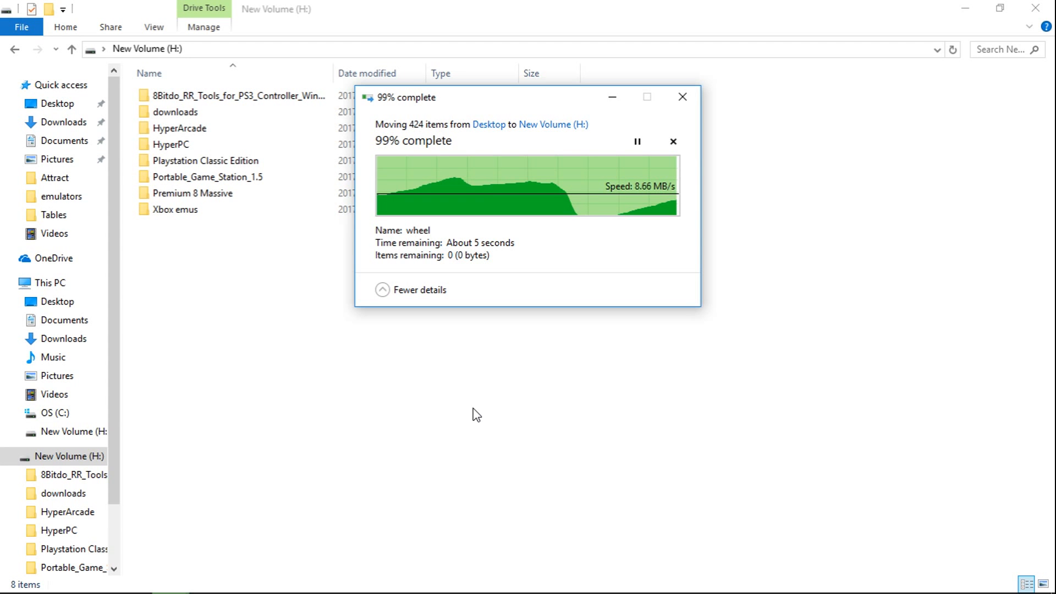
Step: Navigate to H:\HyperPC\Emulators\Future Pinball\Tables and check the snap folder
left_click(201, 144)
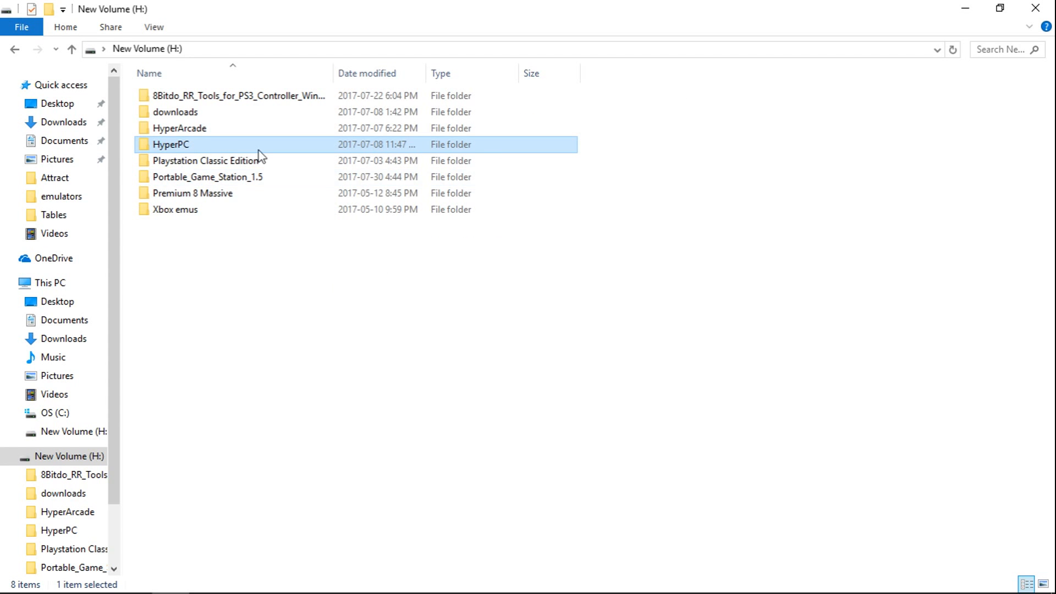
mouse_move(187, 147)
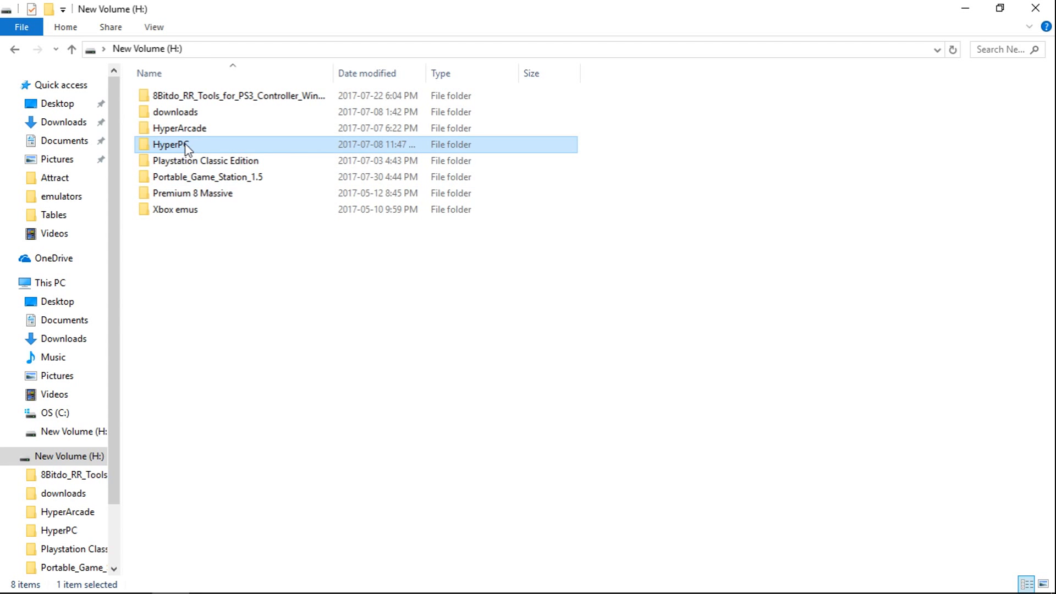
double_click(178, 144)
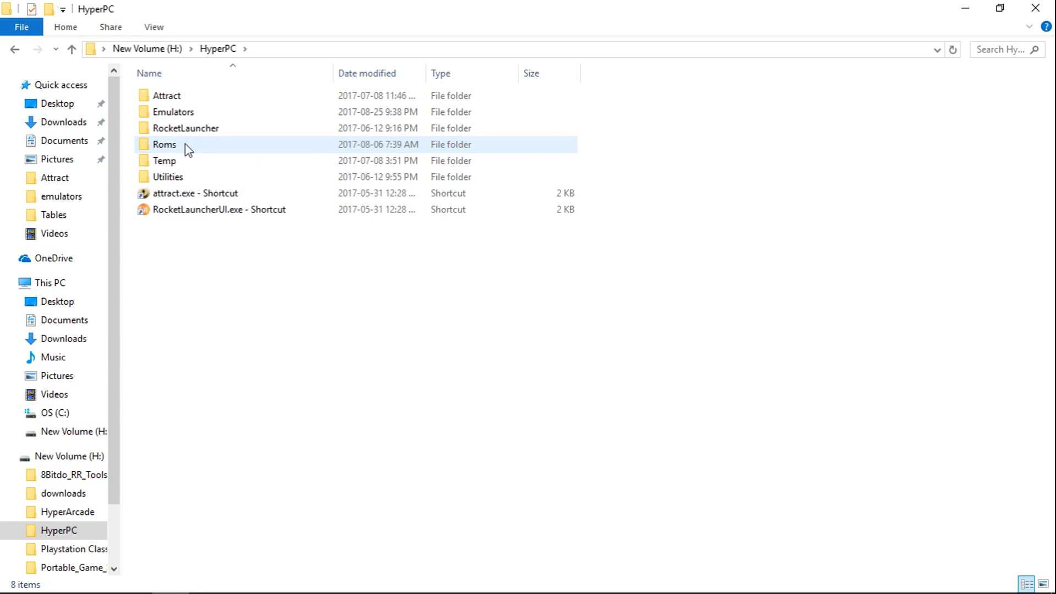
left_click(173, 112)
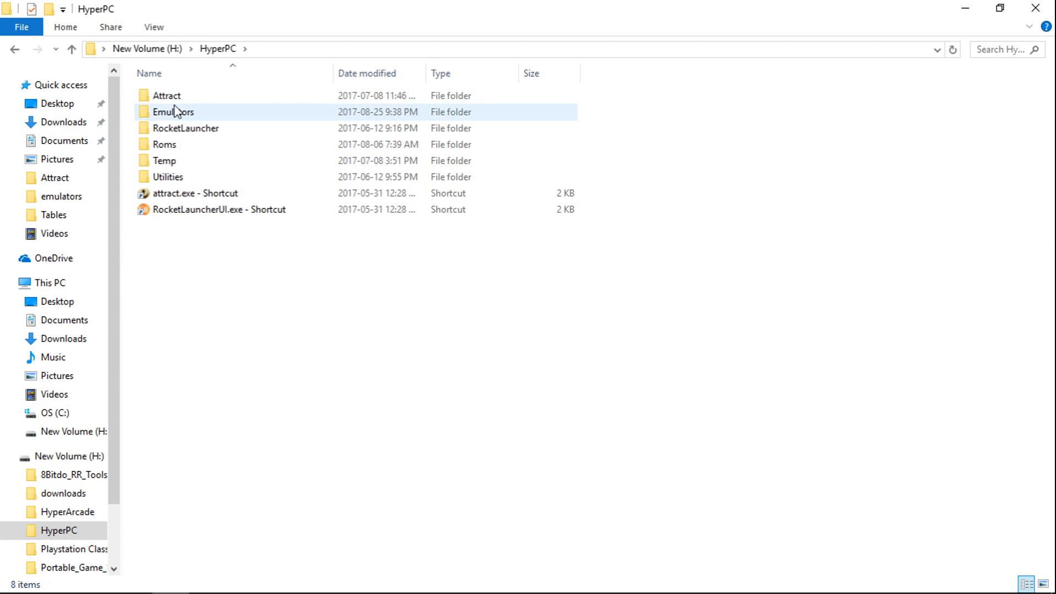
double_click(174, 112)
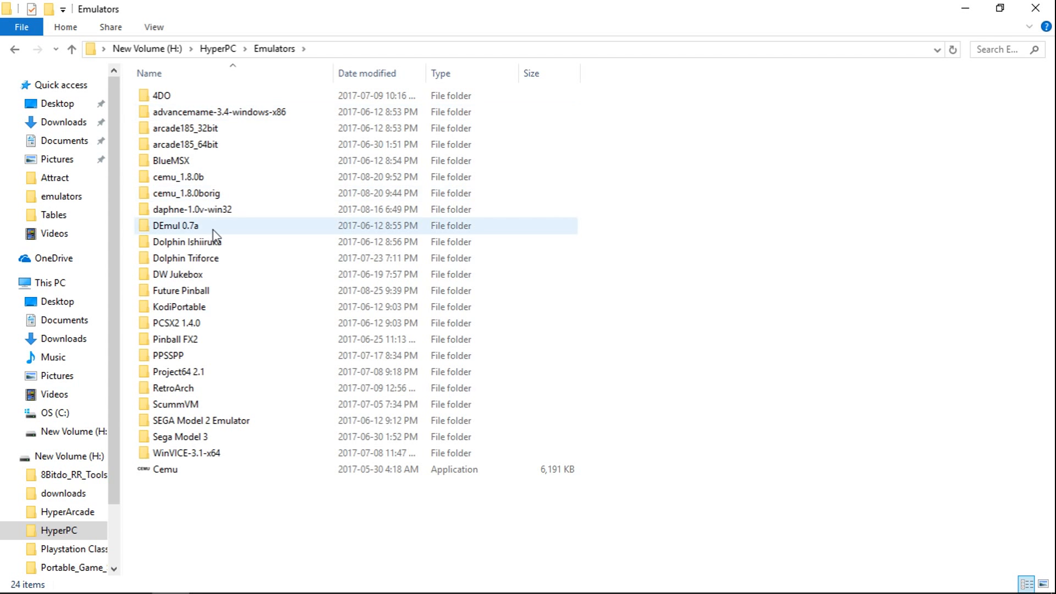
mouse_move(189, 291)
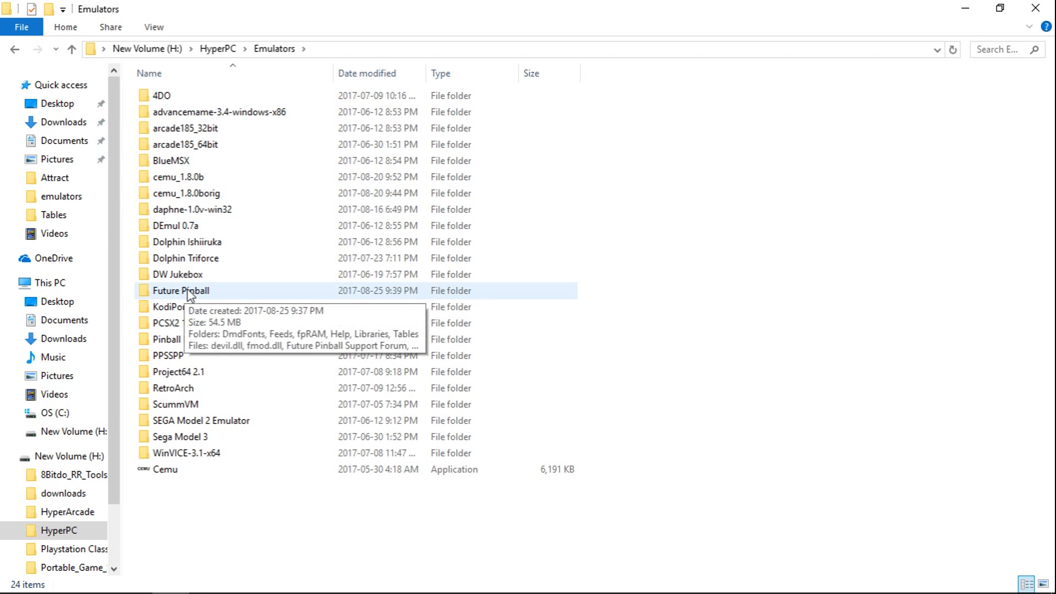
double_click(180, 290)
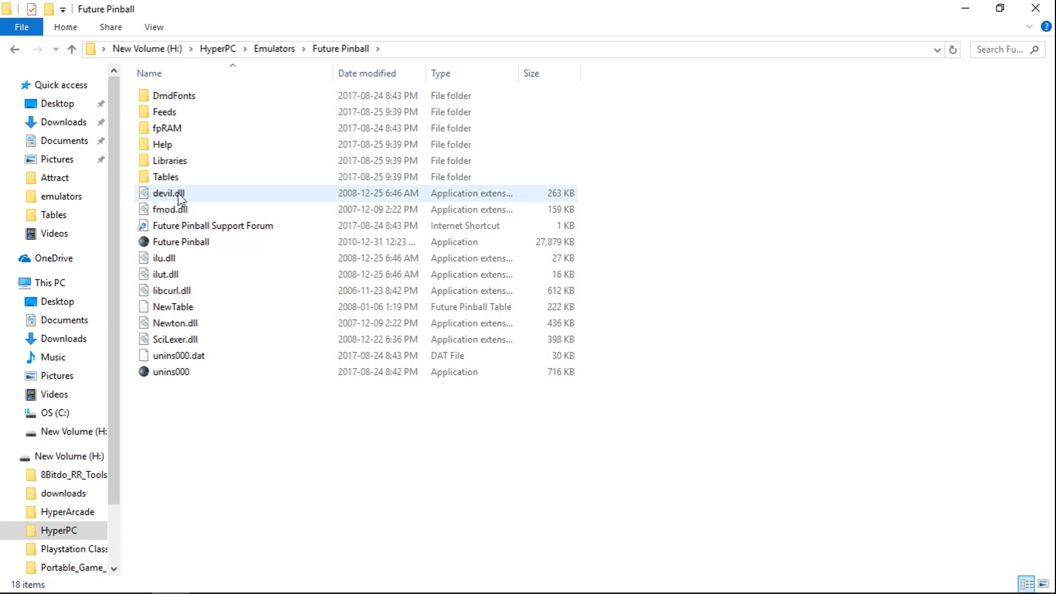
double_click(166, 176)
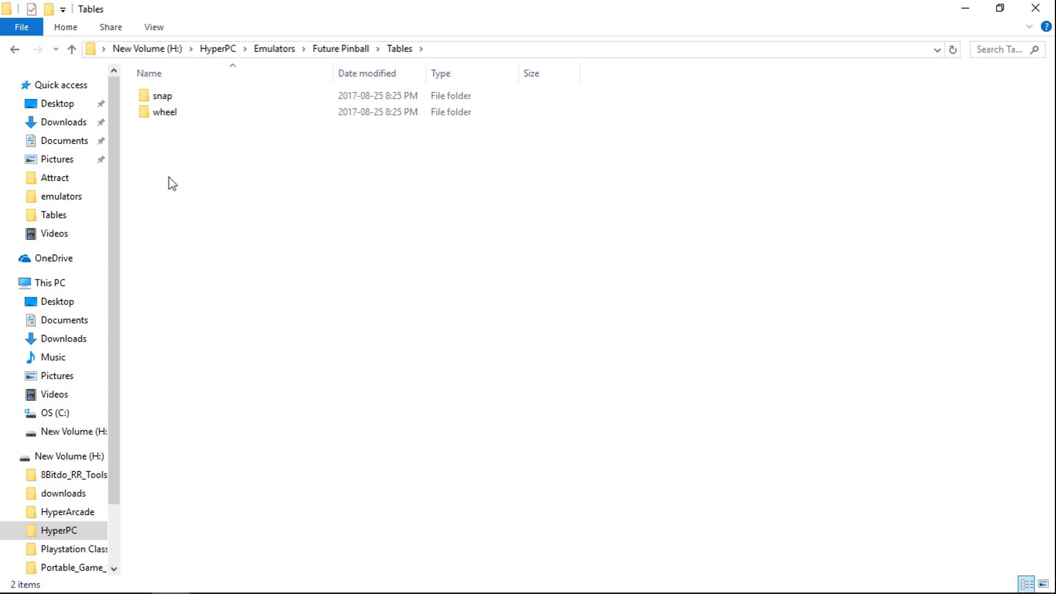
left_click(162, 96)
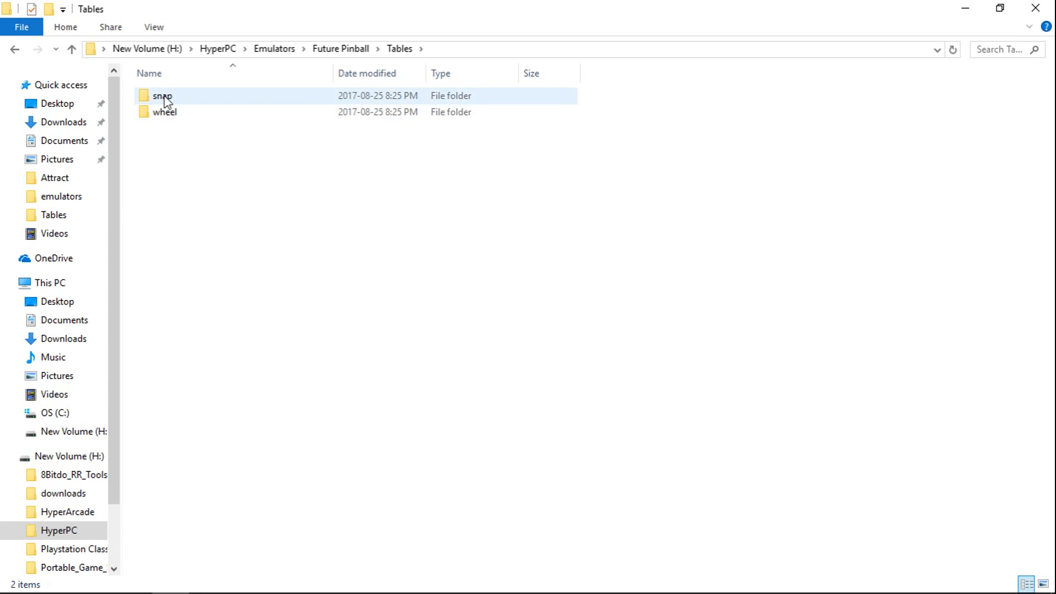
mouse_move(172, 112)
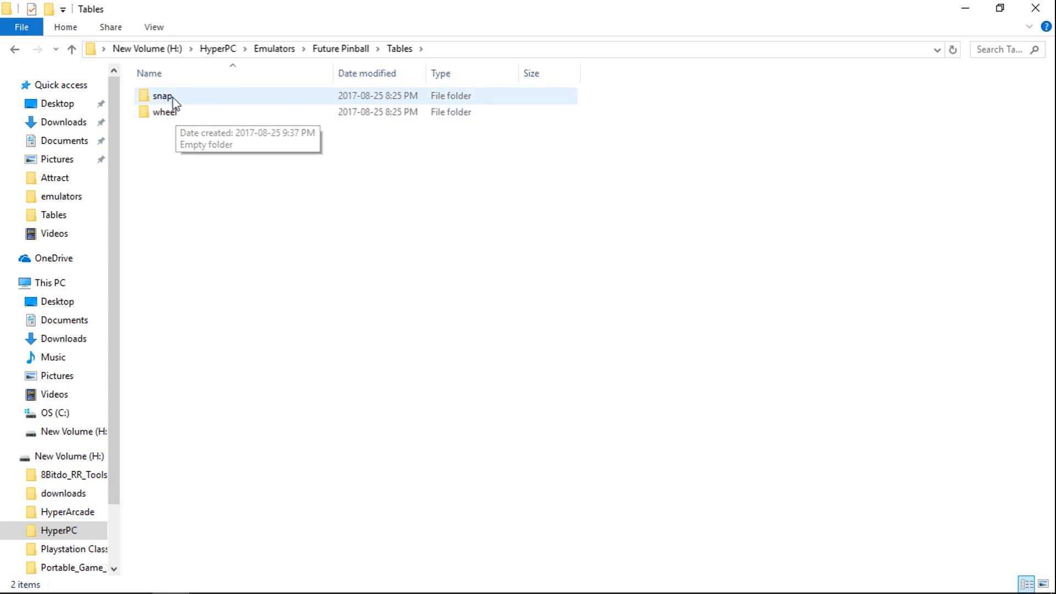
mouse_move(964, 9)
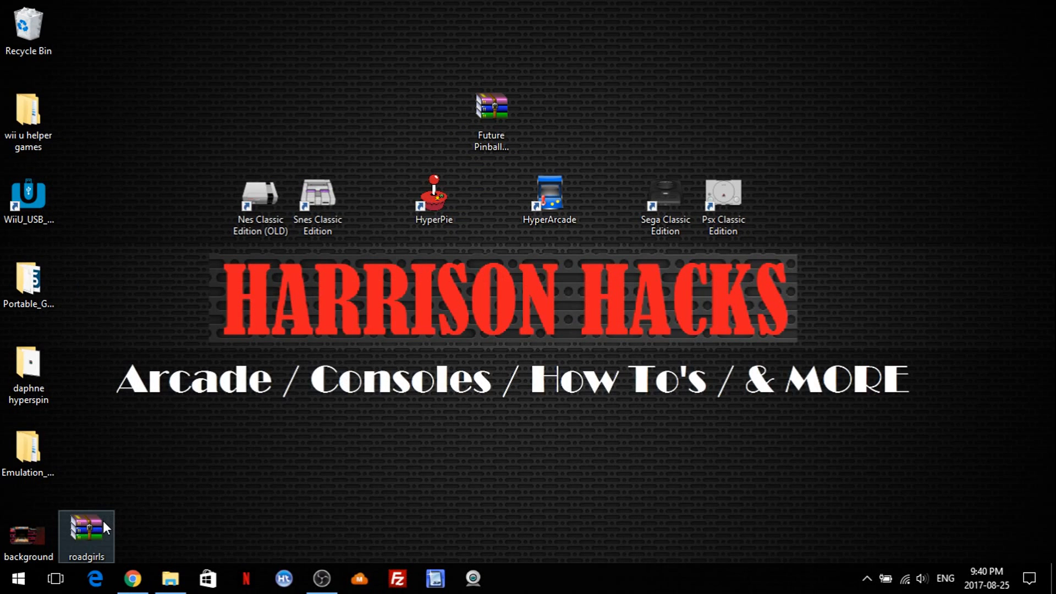
Step: Drag the roadgirls .zip from the desktop into the Tables folder window
left_click_drag(86, 536, 317, 30)
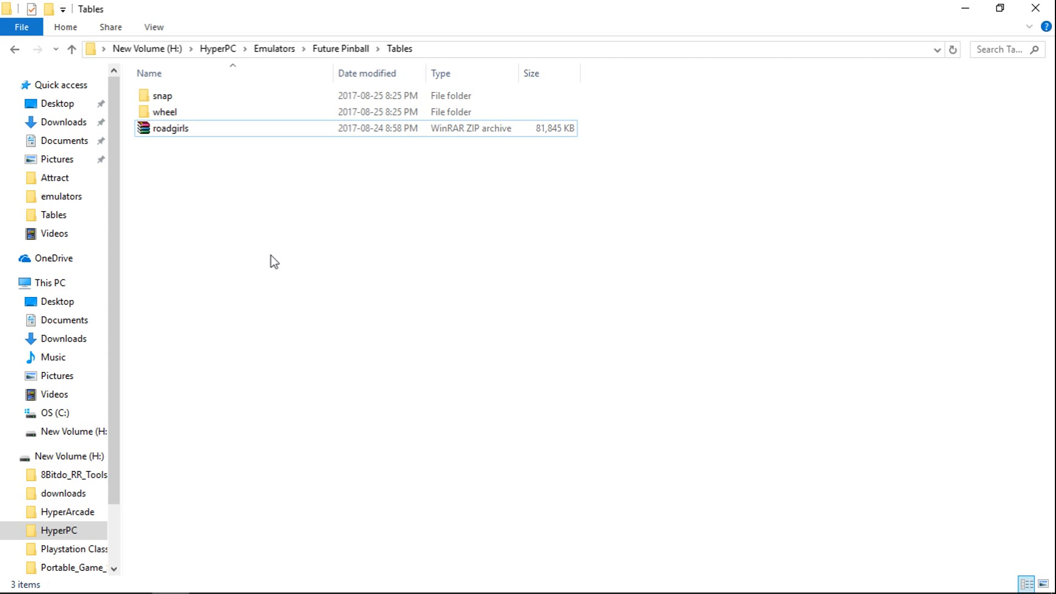
Step: Extract roadgirls.zip here in Tables and widen the Type column to read the file types
left_click(171, 128)
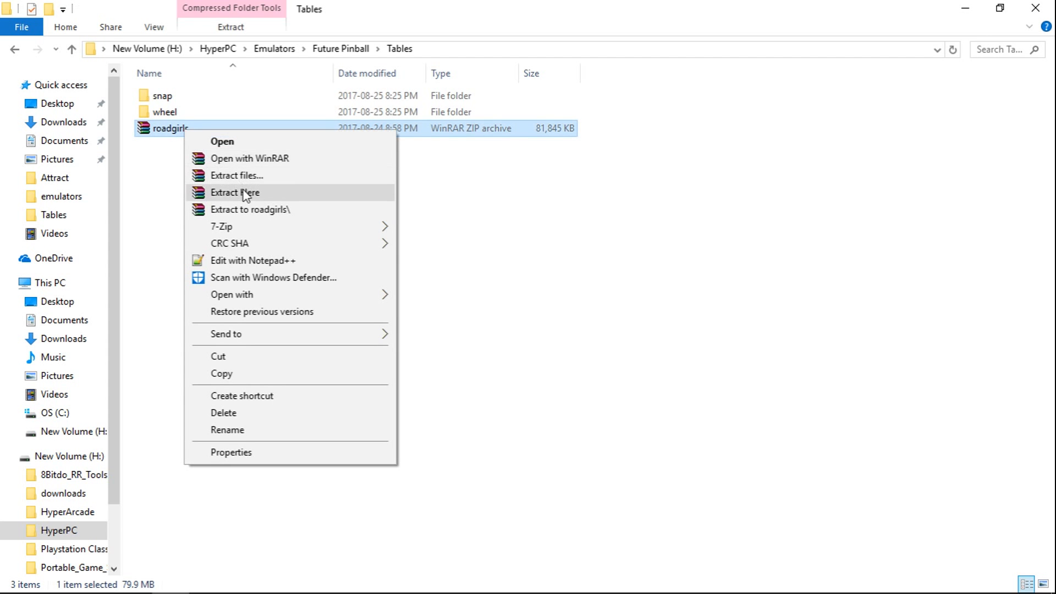
left_click(236, 192)
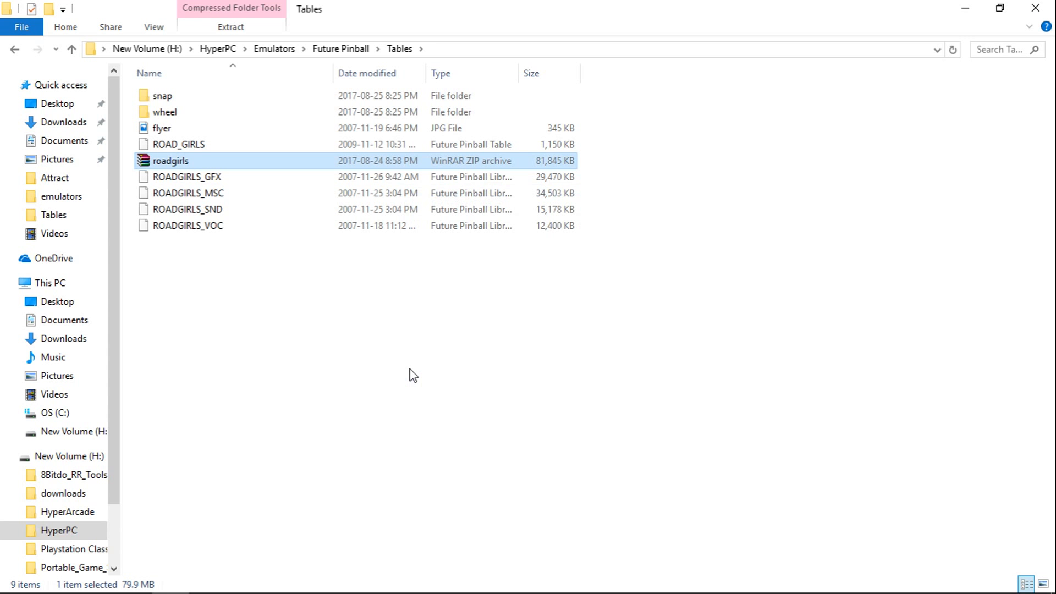
mouse_move(518, 73)
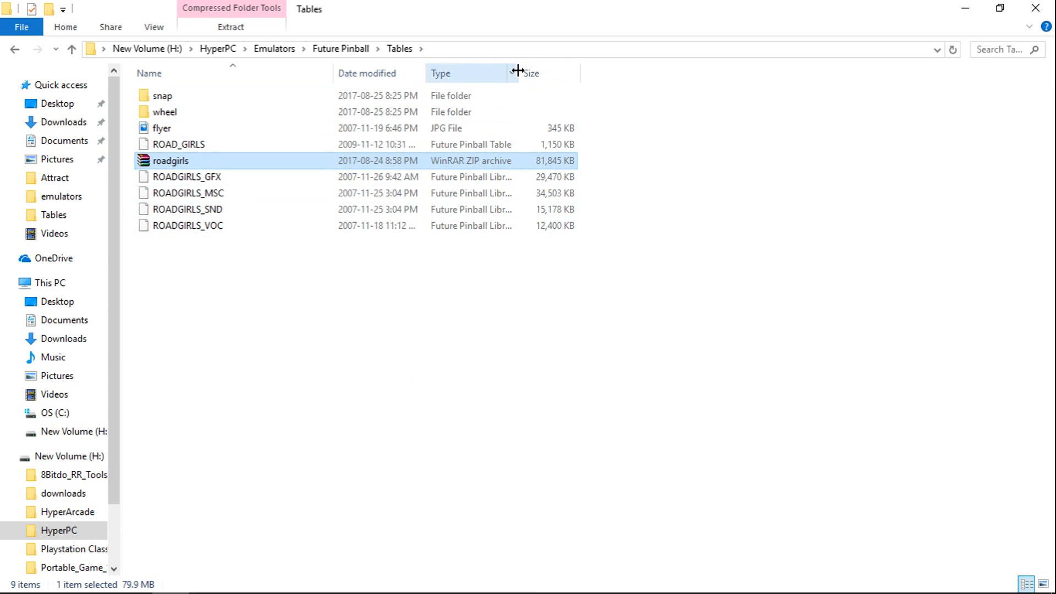
left_click_drag(517, 72, 593, 73)
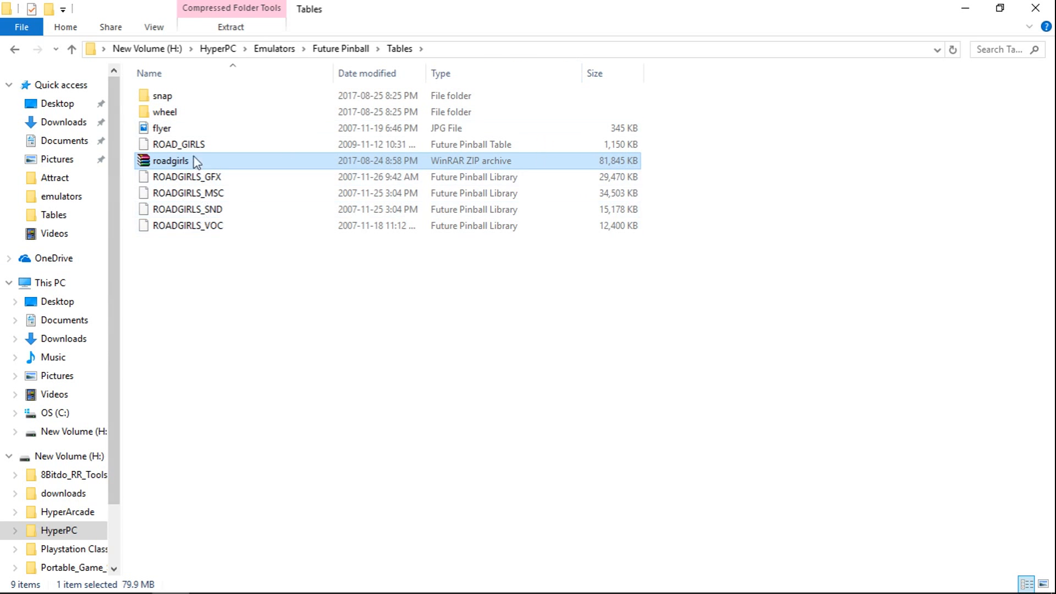
mouse_move(162, 128)
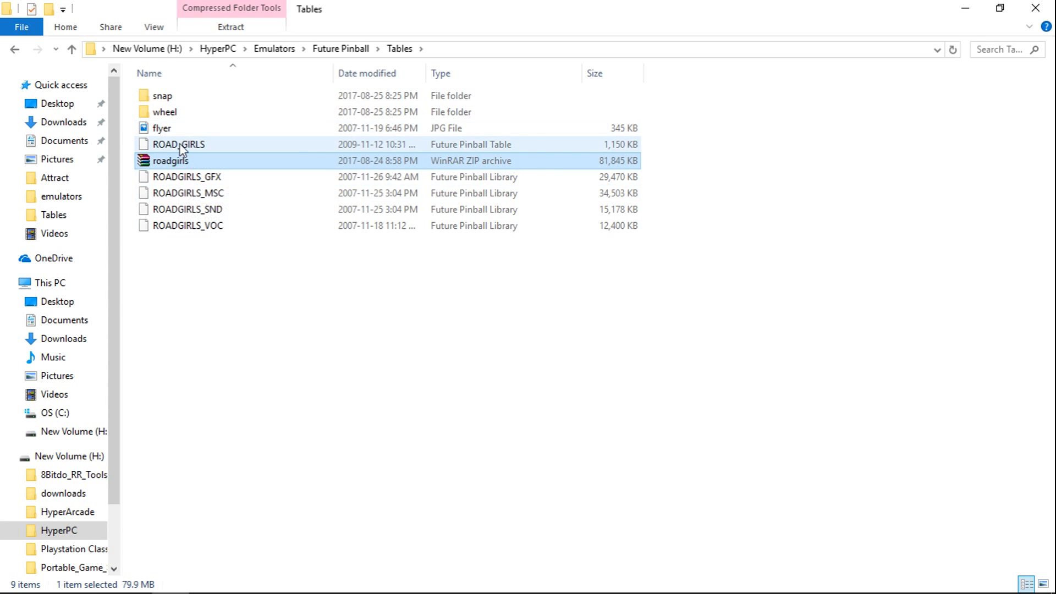
mouse_move(471, 153)
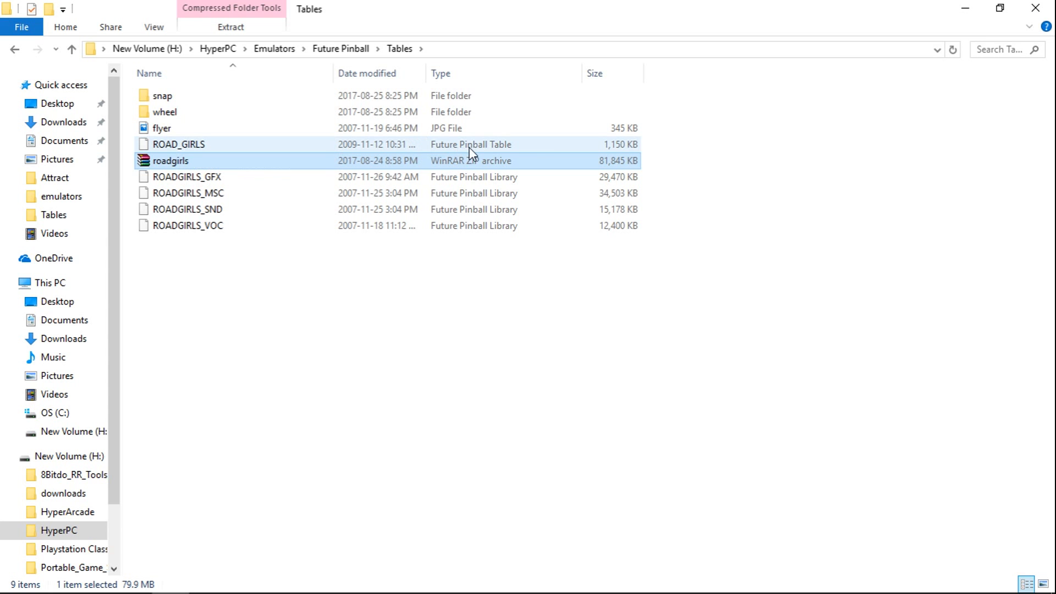
mouse_move(512, 147)
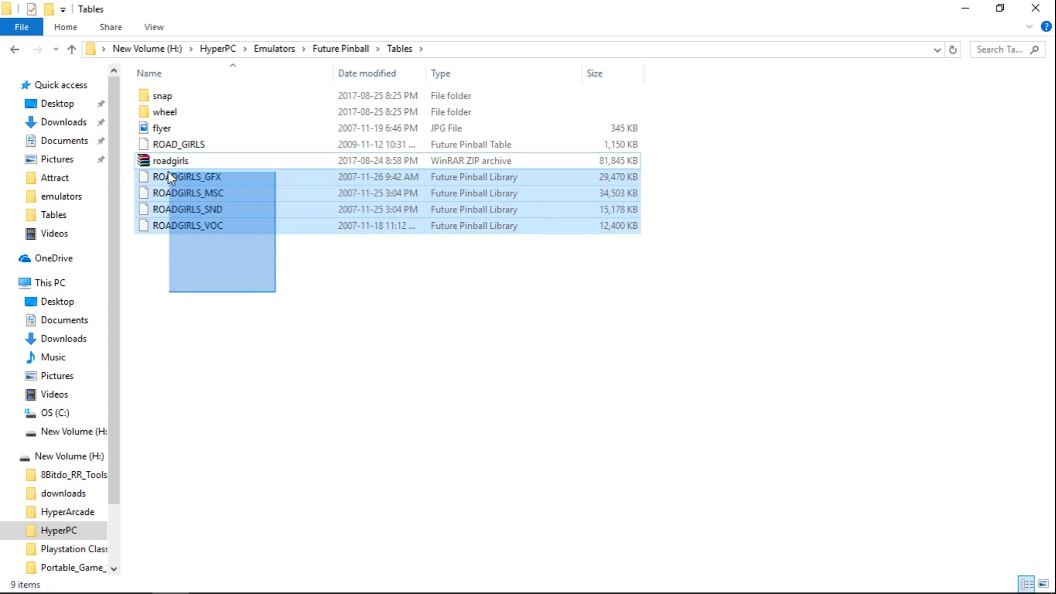
Step: Cut the four ROADGIRLS library files and paste them into the Libraries folder
right_click(189, 177)
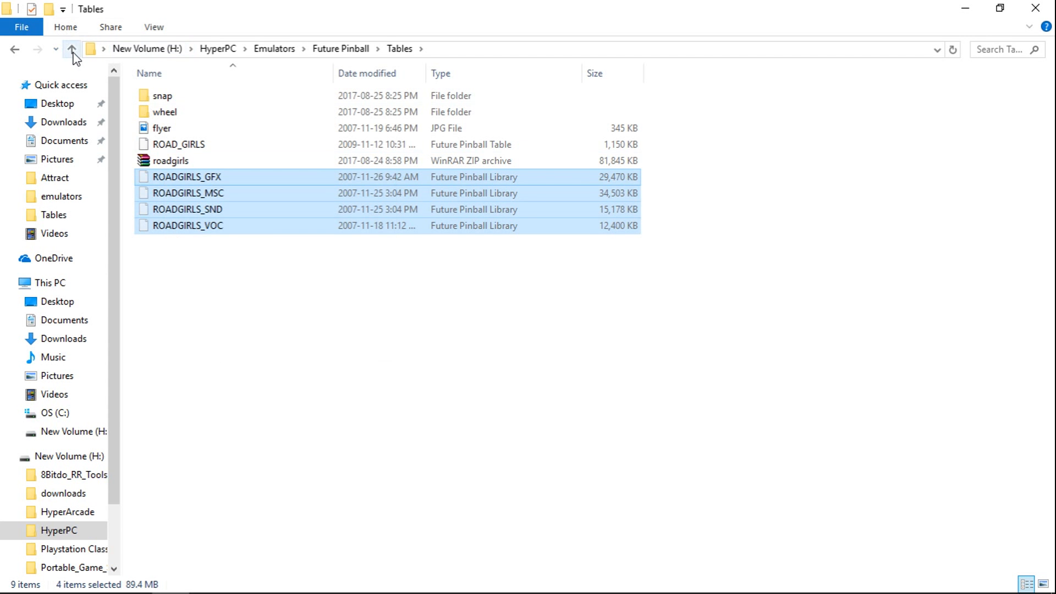
left_click(71, 48)
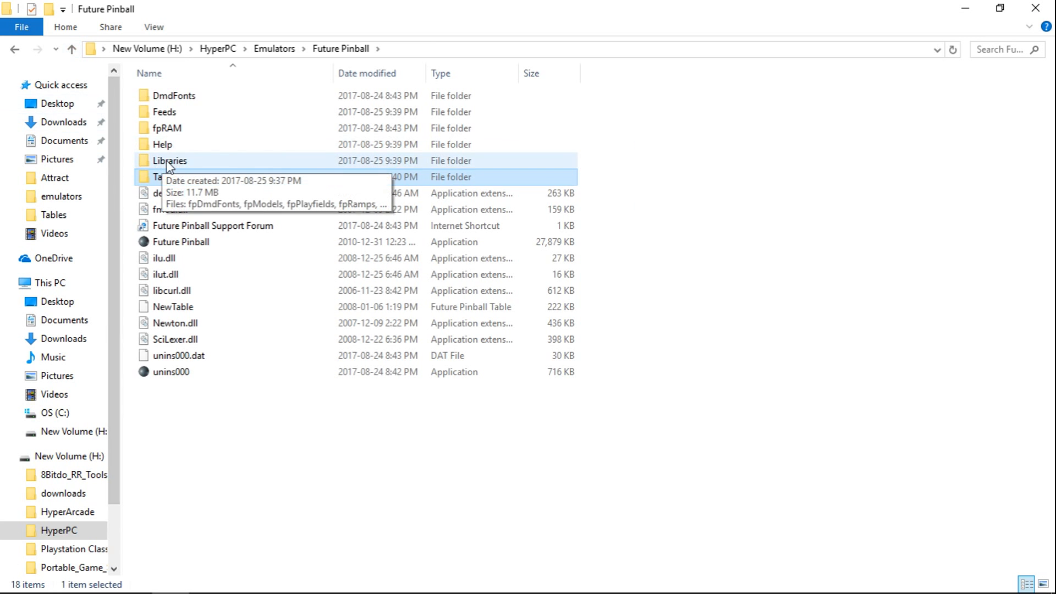
double_click(169, 160)
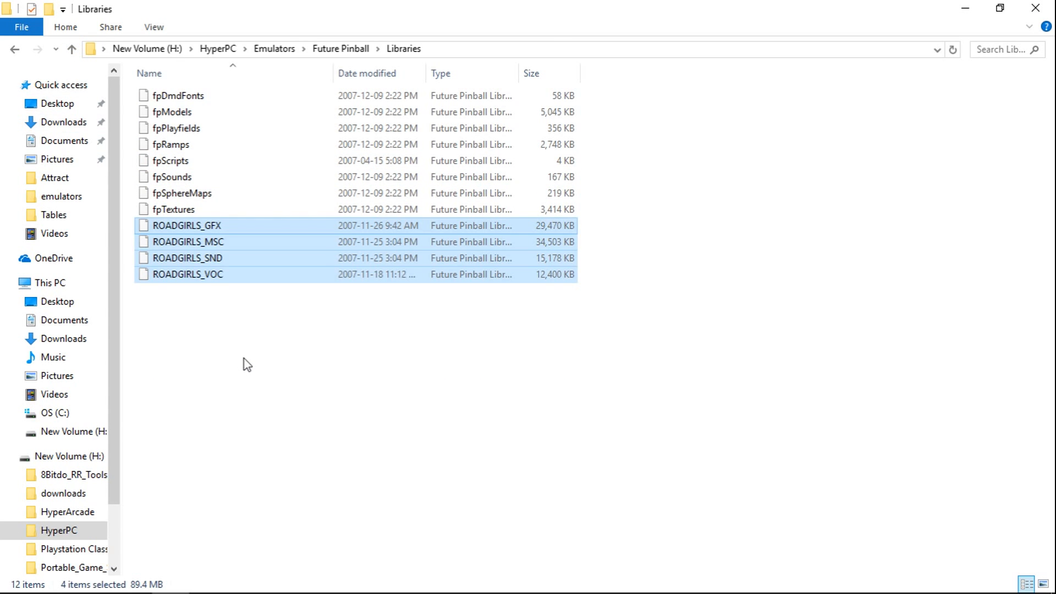
mouse_move(255, 347)
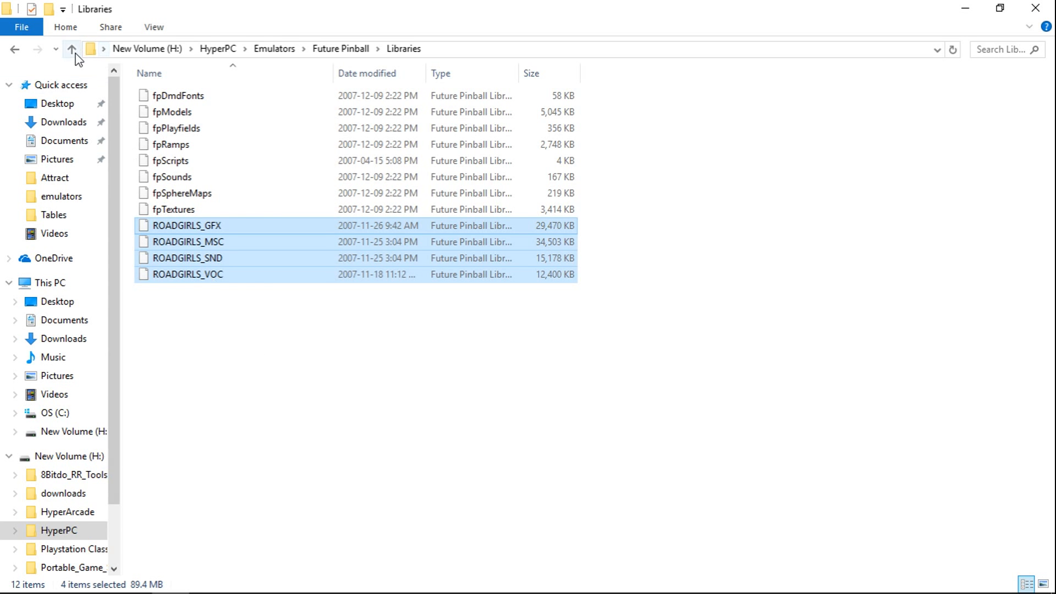
left_click(72, 49)
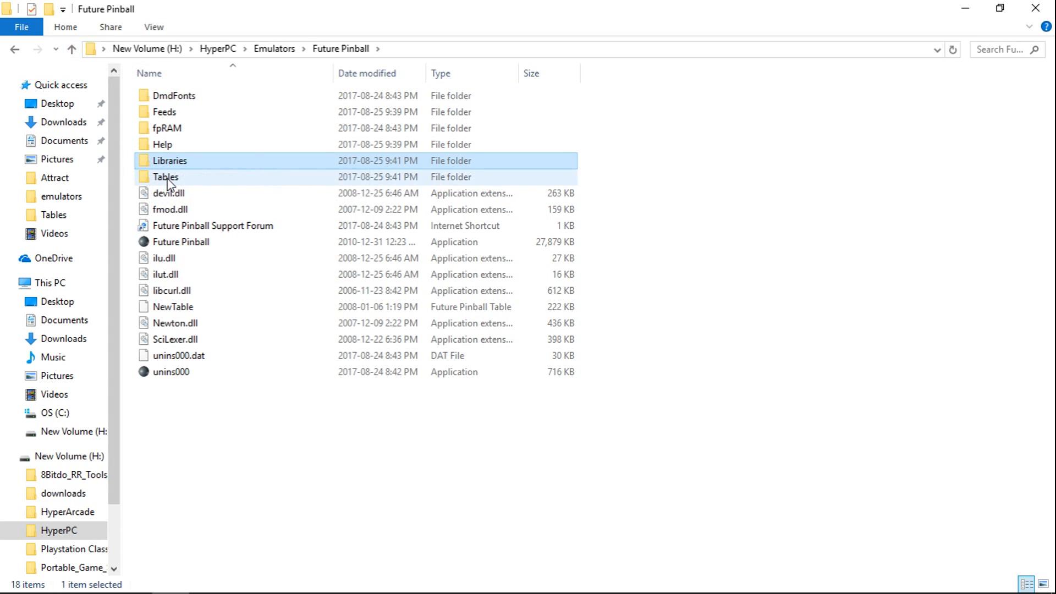
Step: Launch Future Pinball.exe from the emulator folder and bring up its Preferences menu
double_click(165, 177)
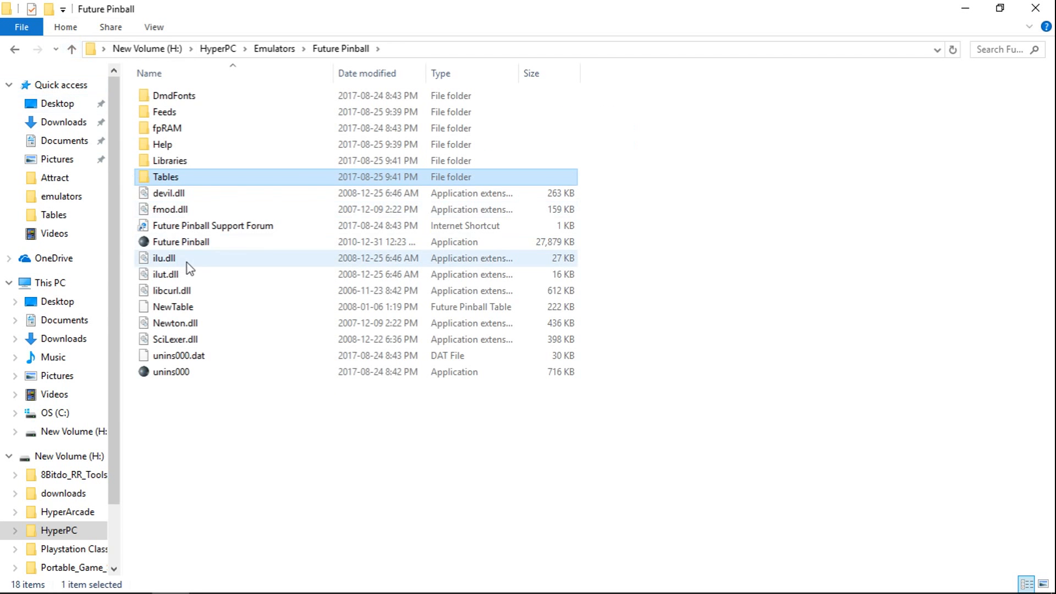
left_click(181, 242)
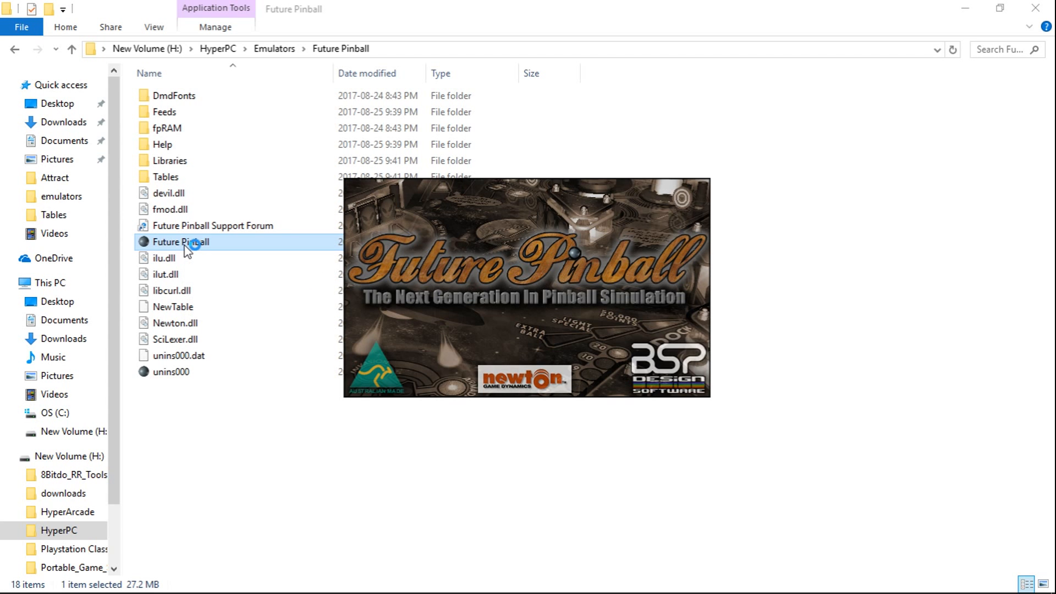
double_click(180, 242)
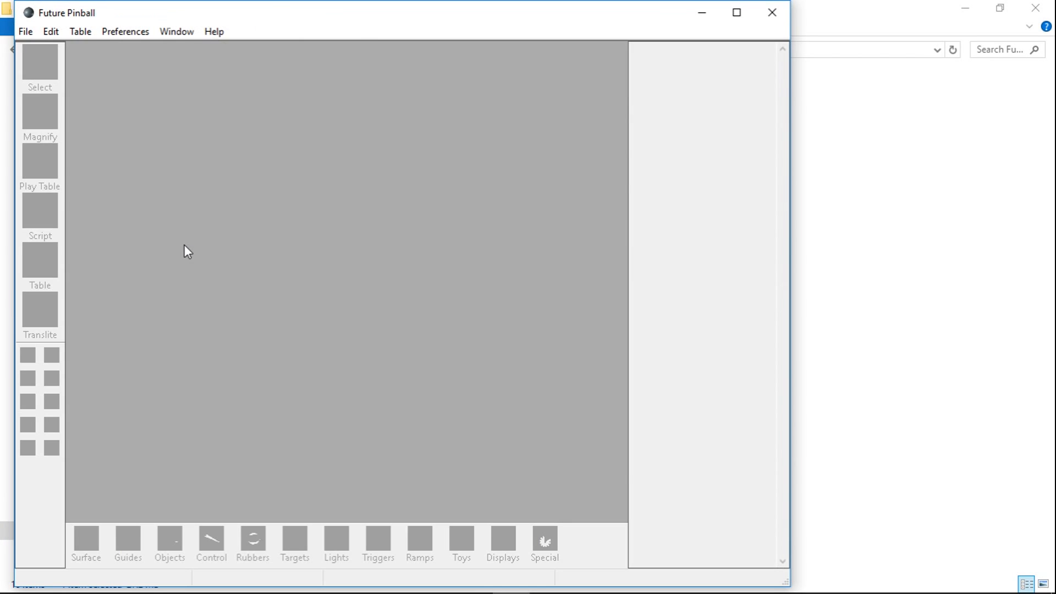
mouse_move(173, 113)
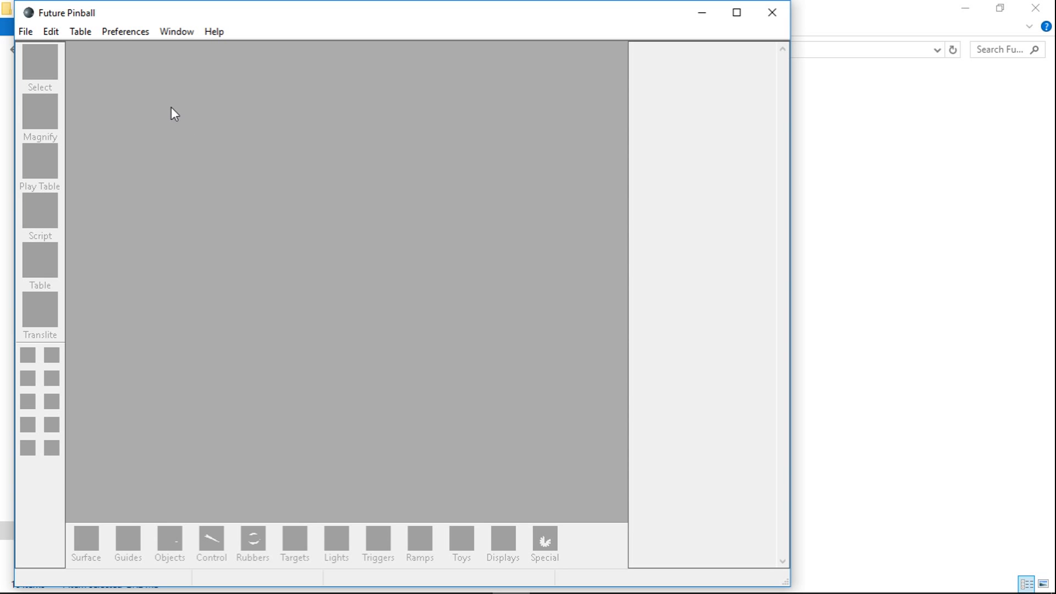
left_click(125, 31)
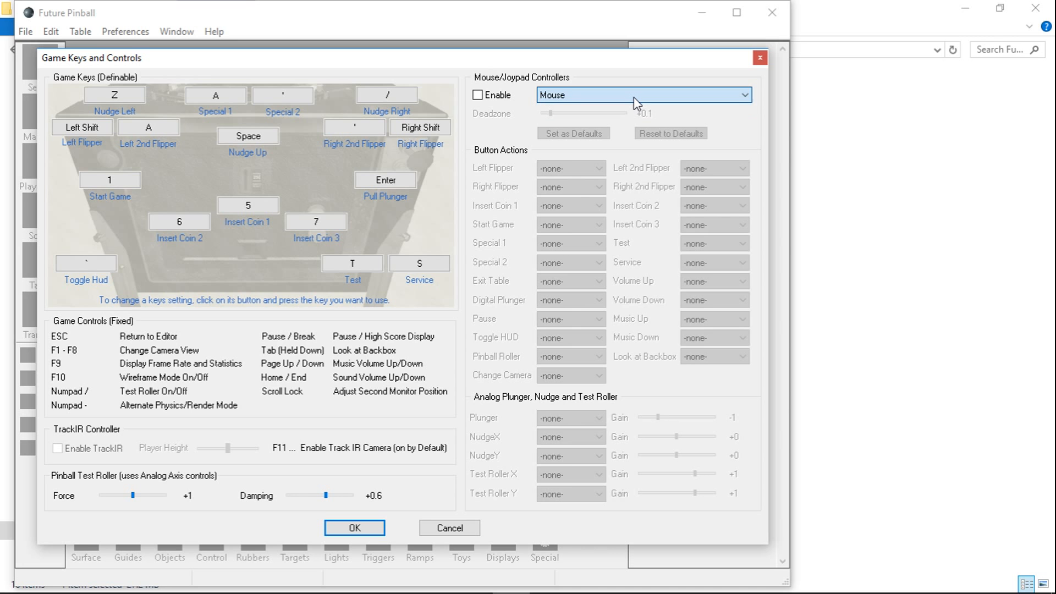
Step: Toggle Mouse/Joypad Enable on and back off, then OK the Game Keys and Controls dialog
left_click(477, 95)
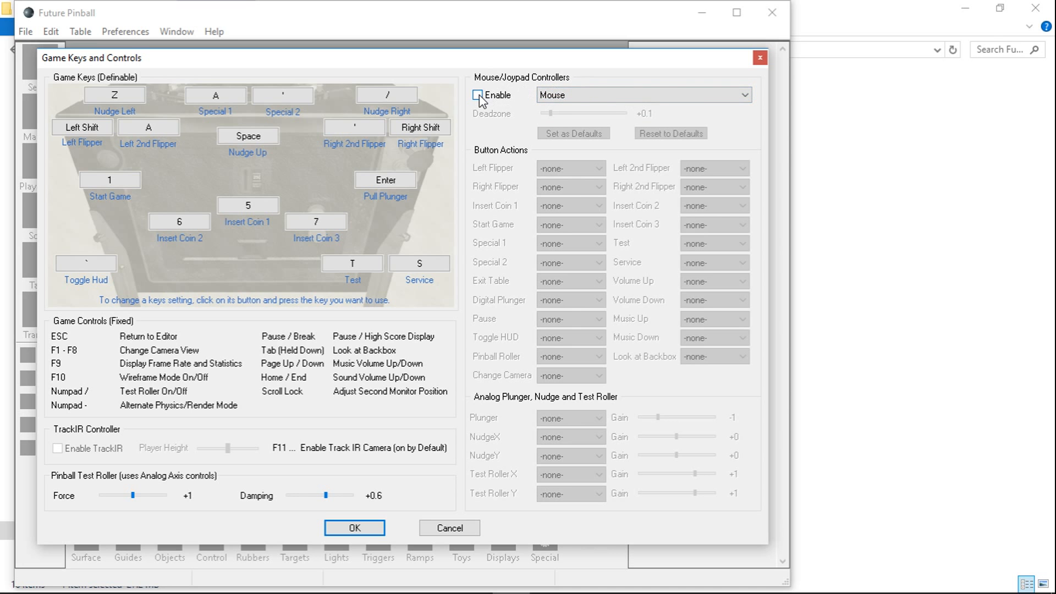
left_click(478, 95)
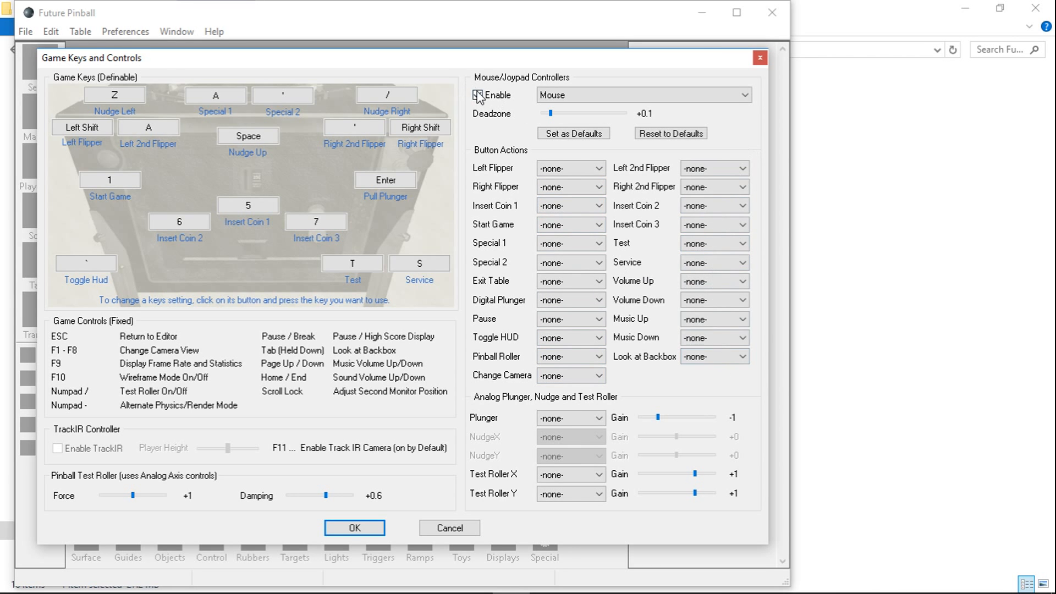
left_click(478, 95)
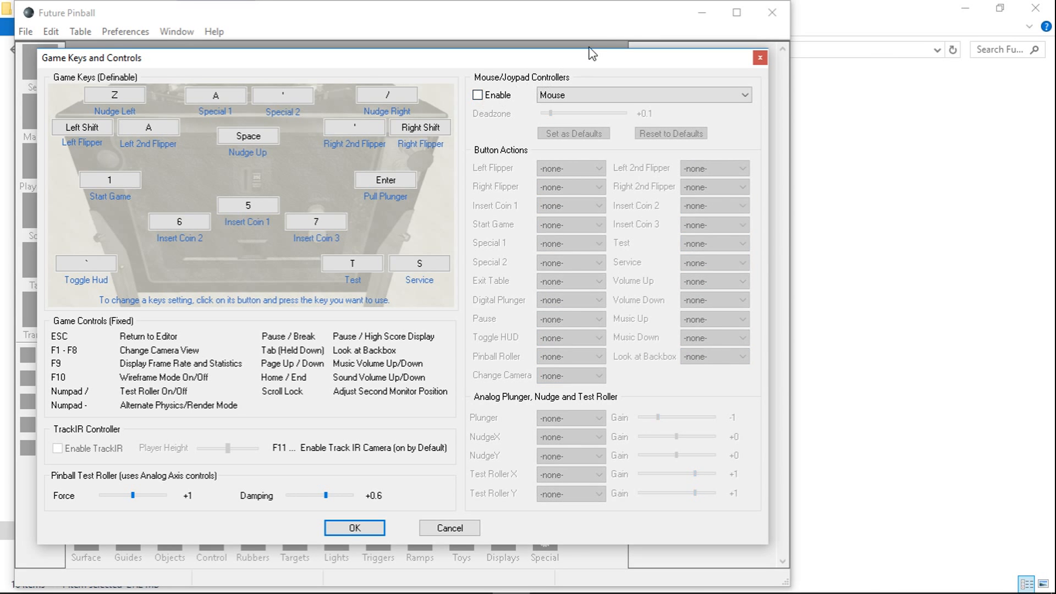
mouse_move(205, 172)
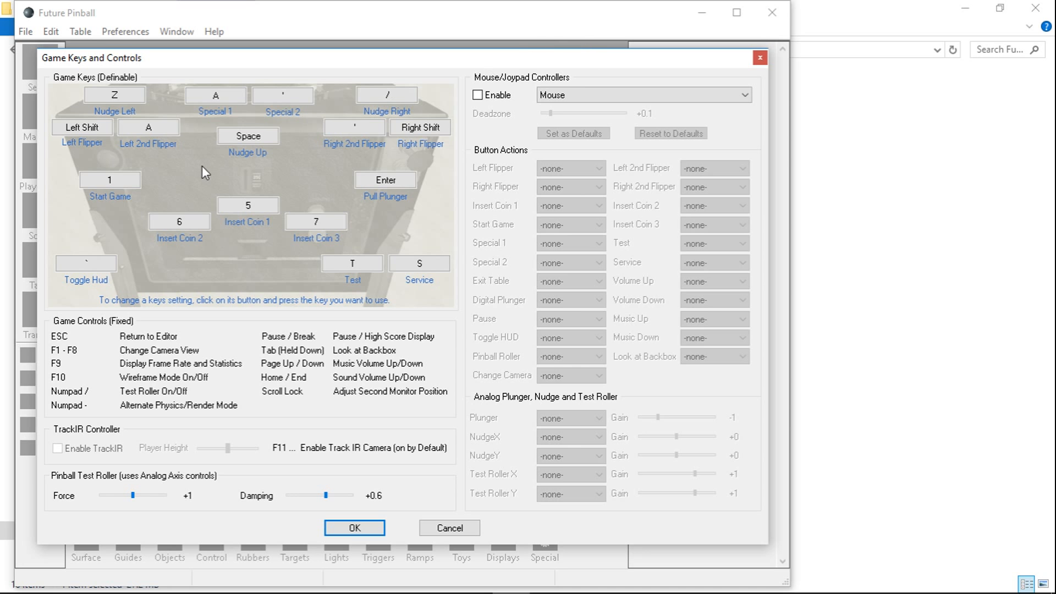
mouse_move(299, 279)
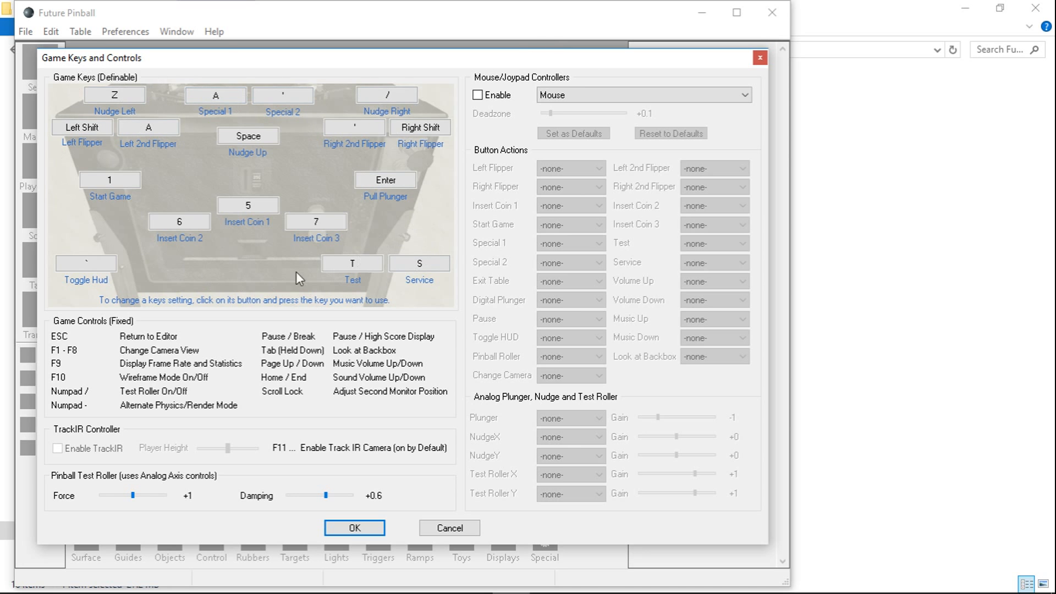
mouse_move(244, 255)
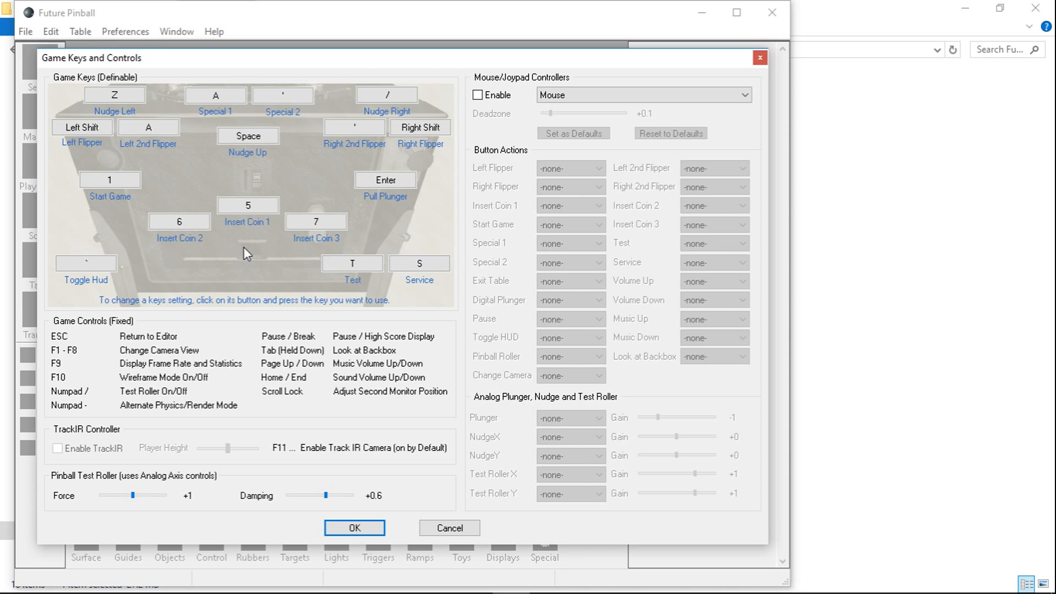
mouse_move(276, 423)
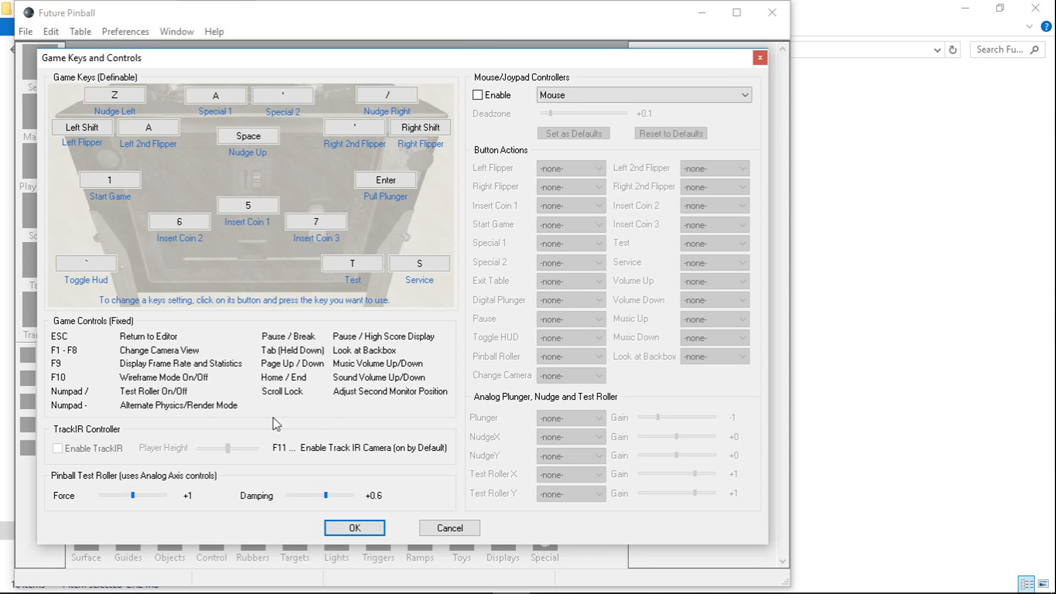
left_click(354, 527)
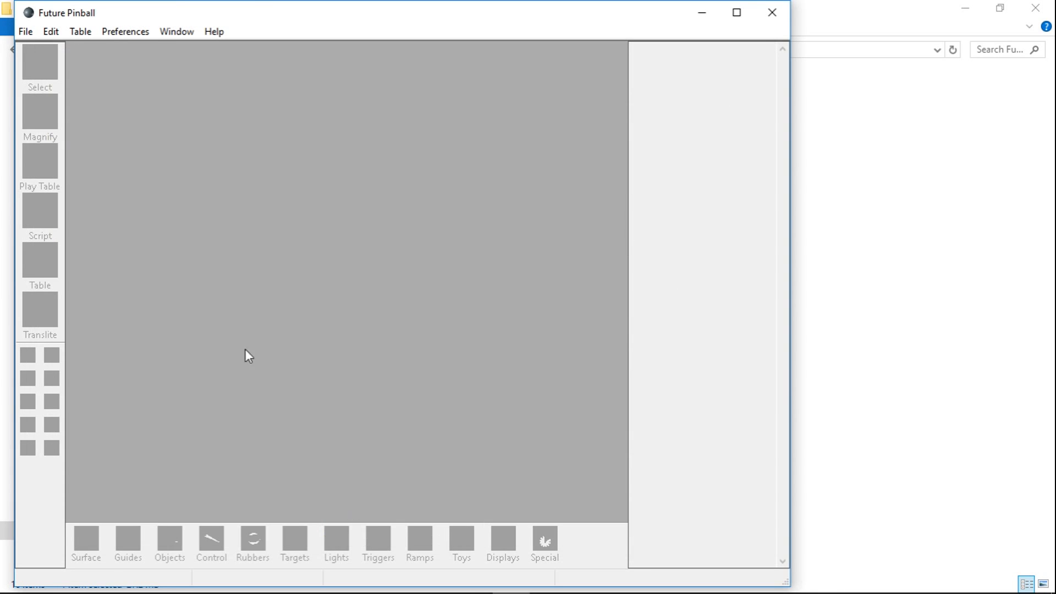
Step: In Video / Rendering Options keep Full Screen at 1024 x 768 and confirm with OK
left_click(125, 31)
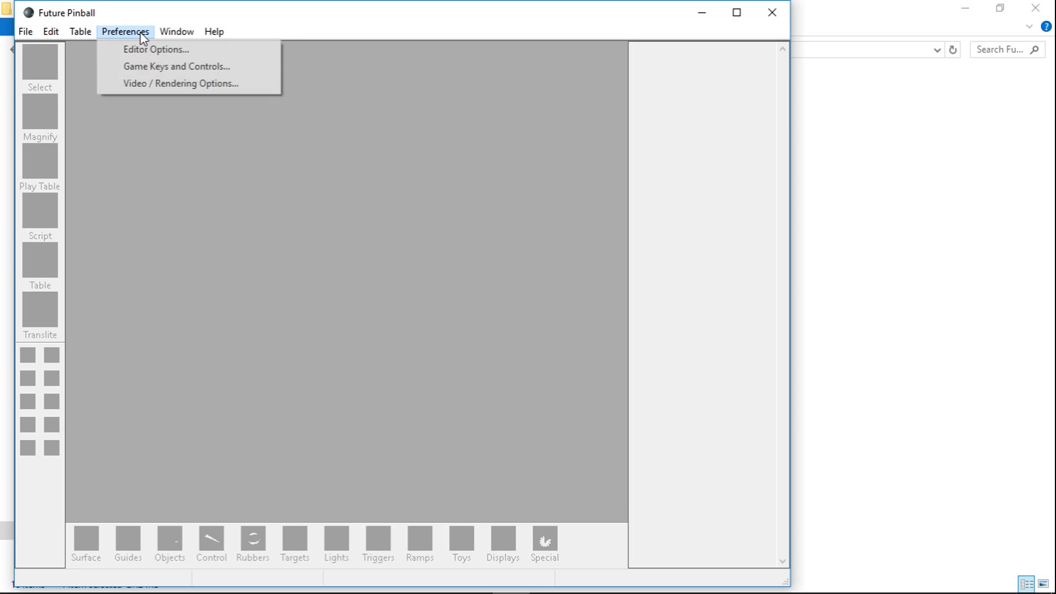
left_click(180, 83)
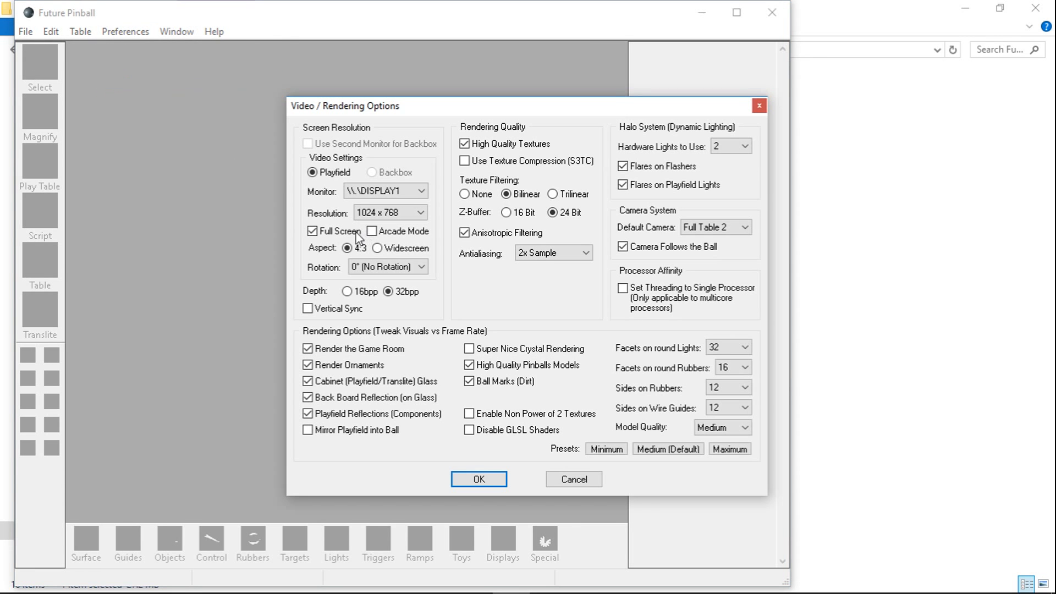
left_click(311, 231)
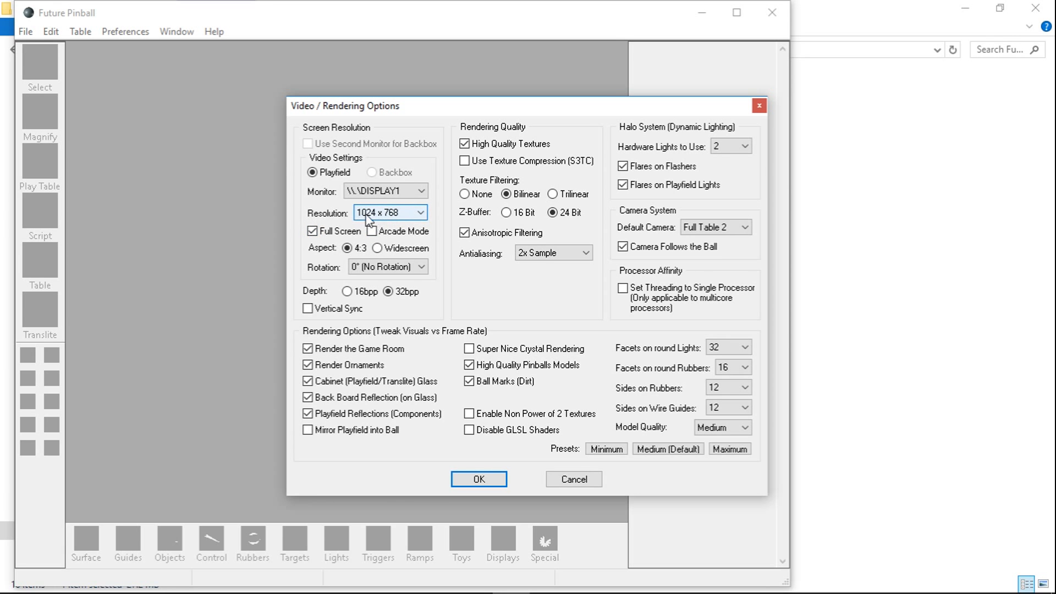
left_click(421, 213)
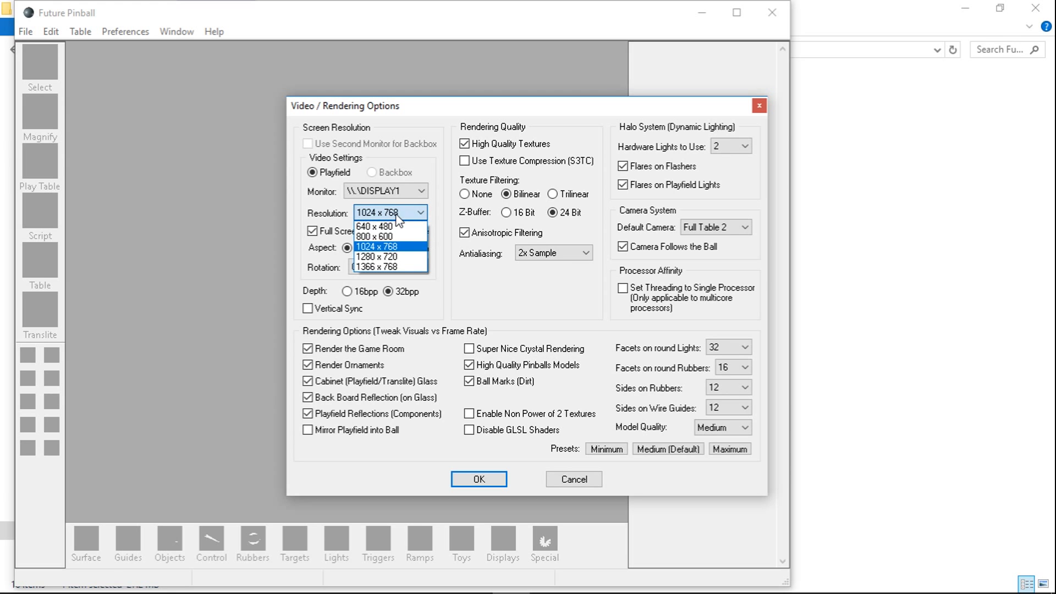
left_click(376, 247)
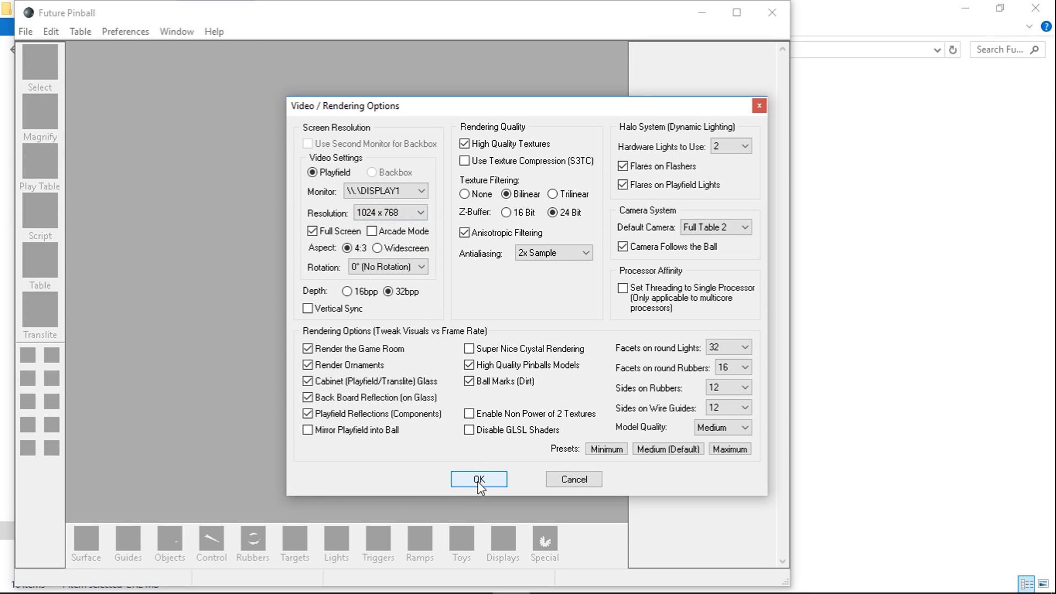
left_click(478, 479)
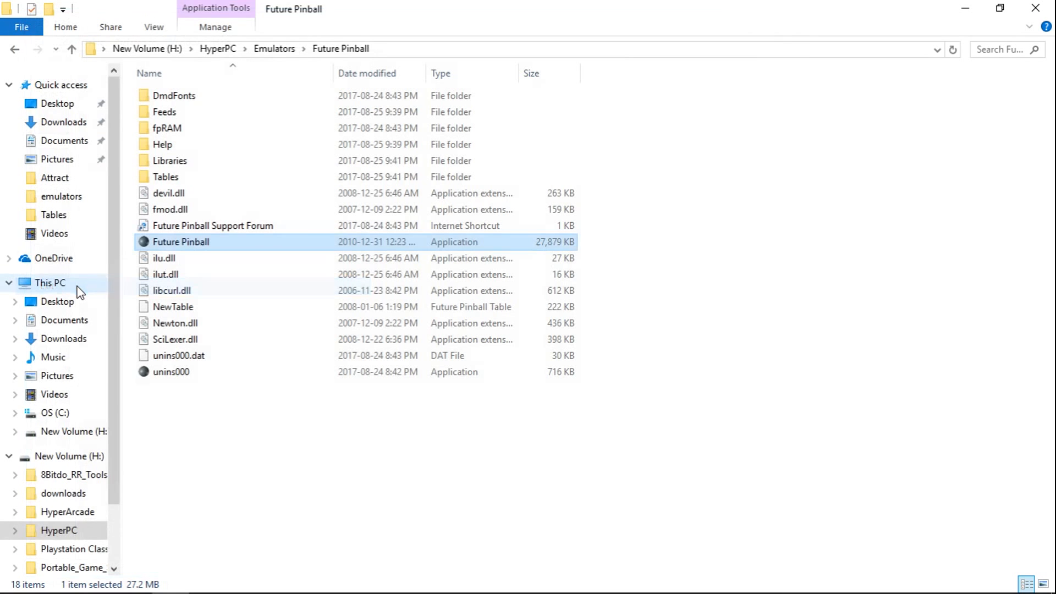
mouse_move(182, 243)
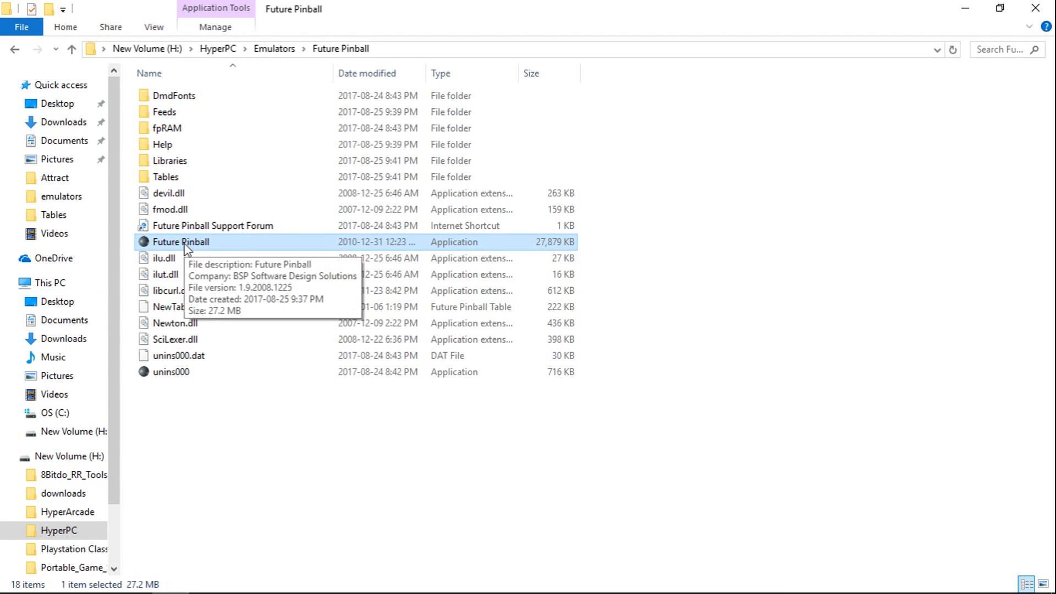
Step: Return to the HyperPC folder and launch attract.exe - Shortcut
left_click(218, 49)
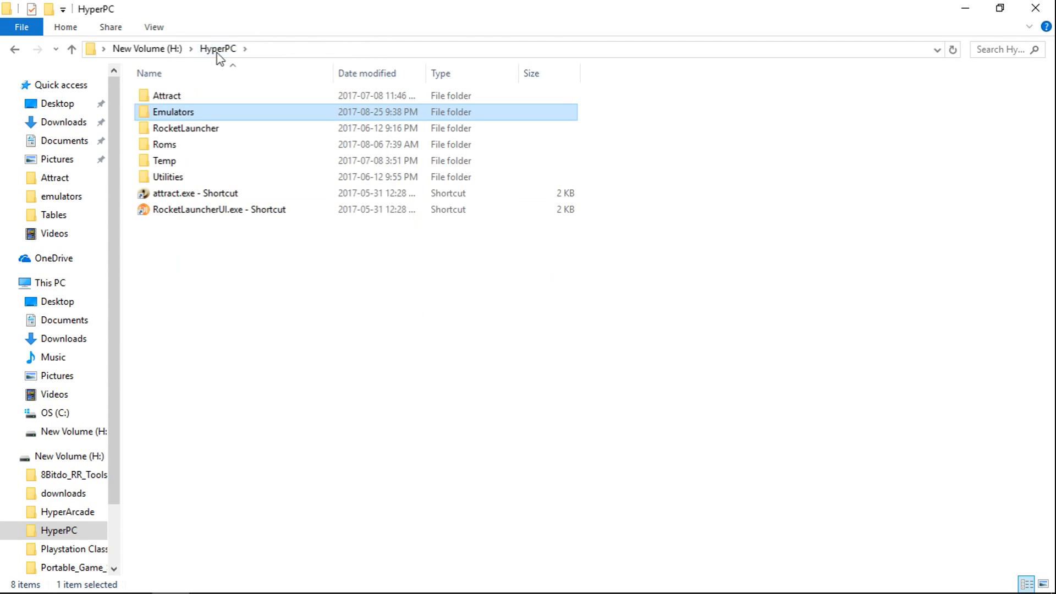
left_click(196, 193)
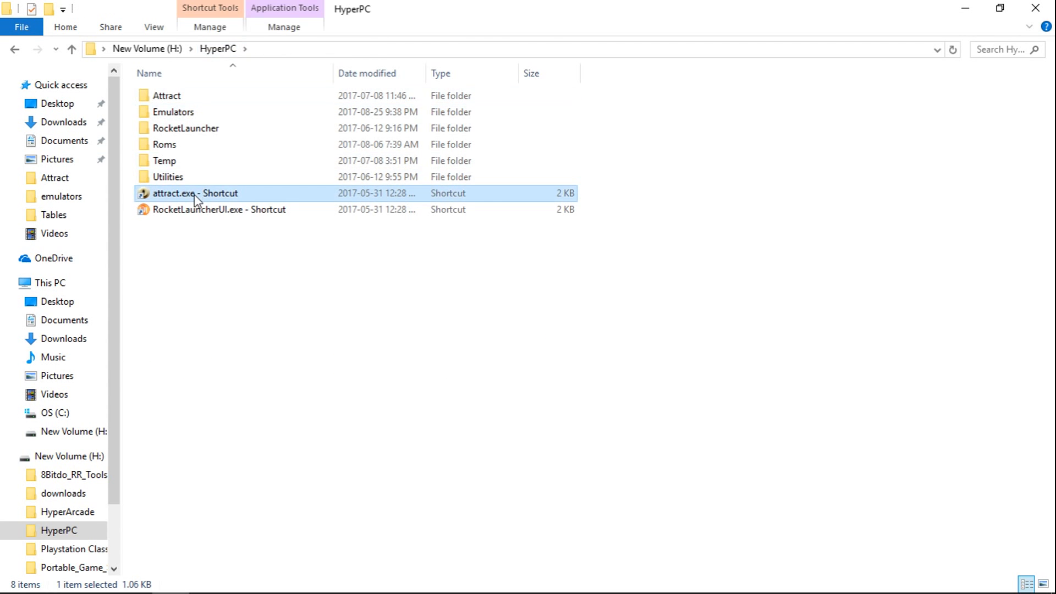
double_click(196, 193)
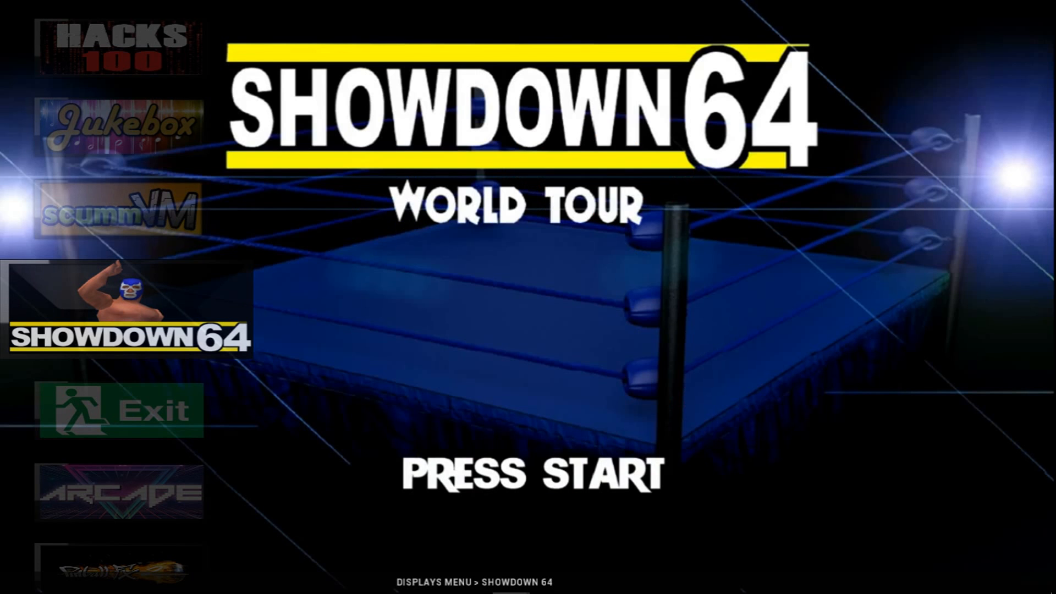
Step: Enter Configure and show the Emulators list with the Future Pinball entry
key("enter")
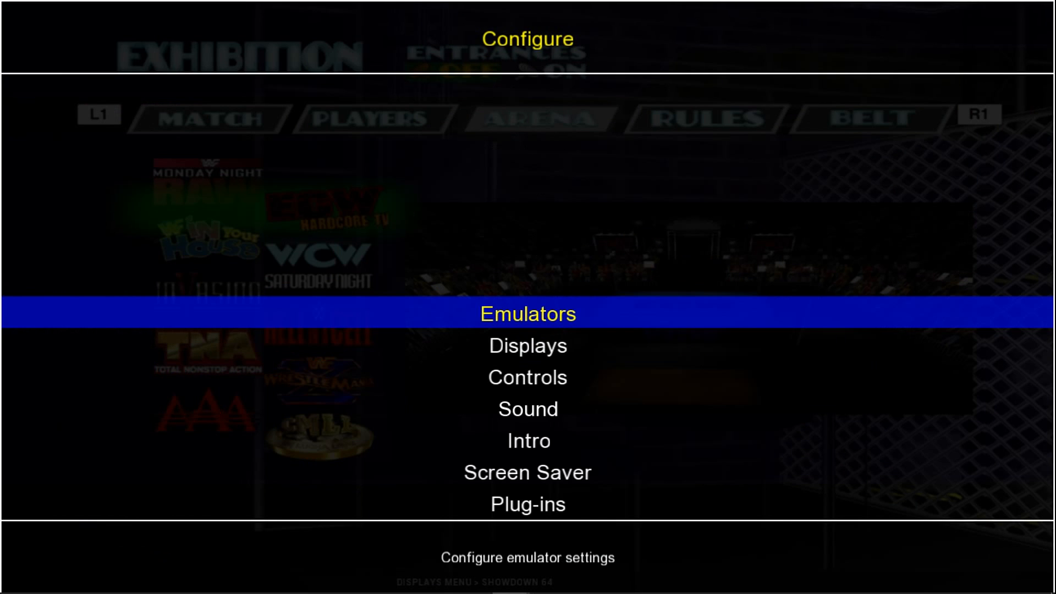
left_click(528, 313)
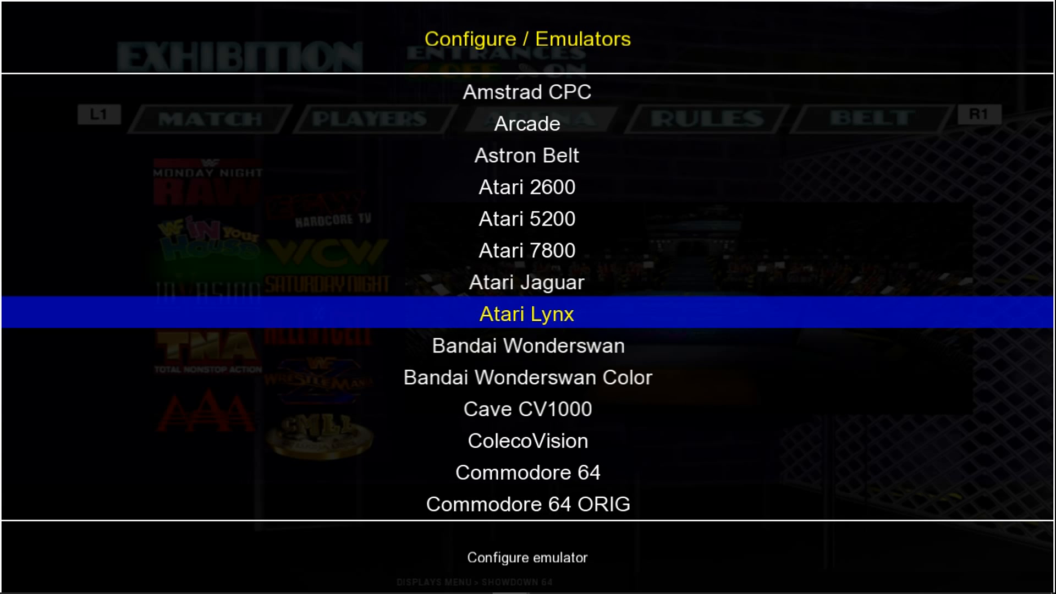
scroll("down", 3)
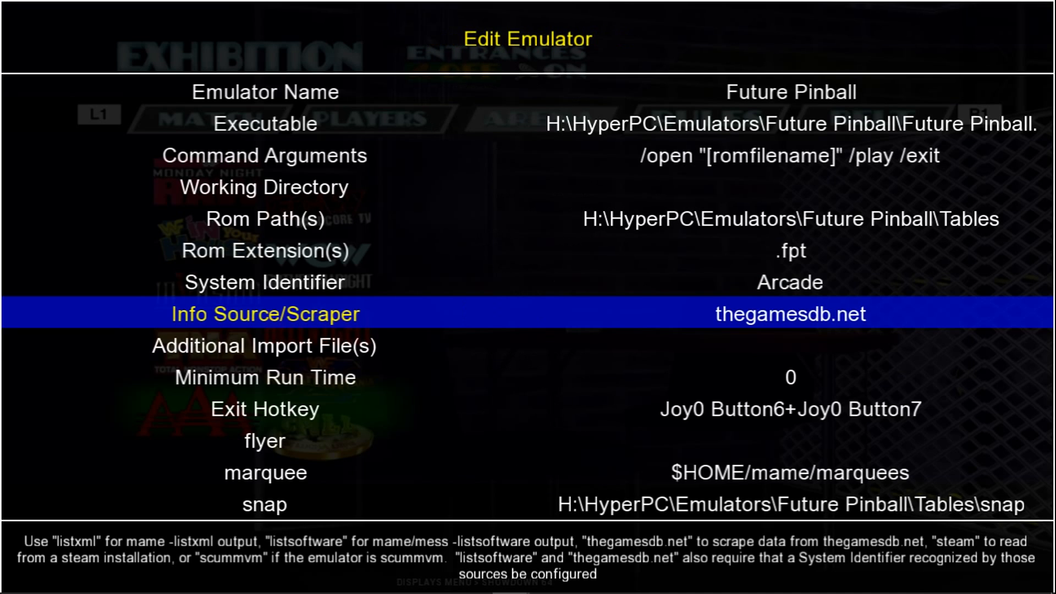
Step: Scroll the Future Pinball emulator settings down to the rom path, .fpt extension and artwork folders
scroll("down", 3)
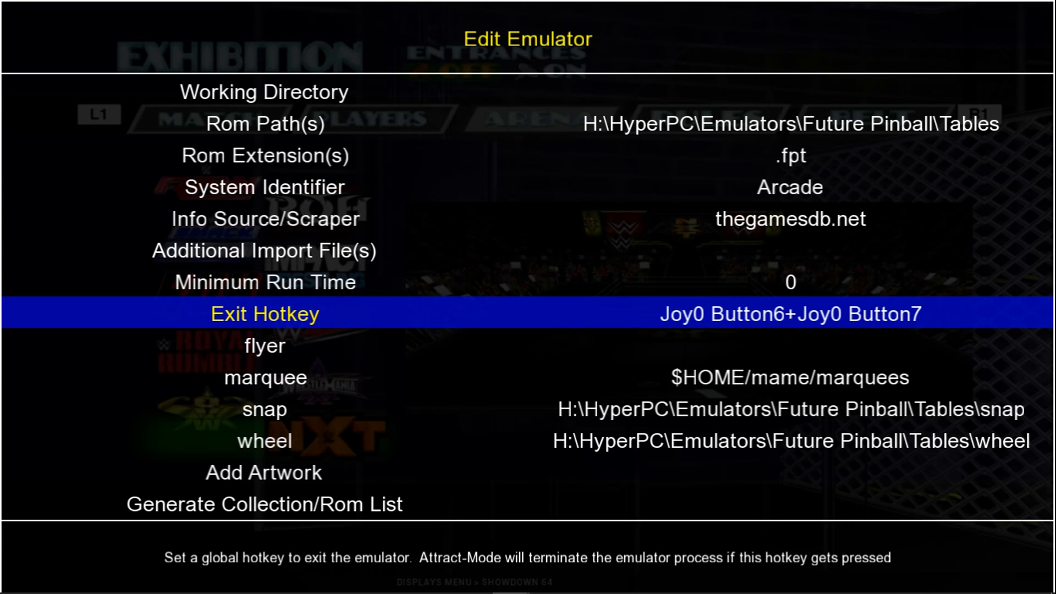
scroll("down", 3)
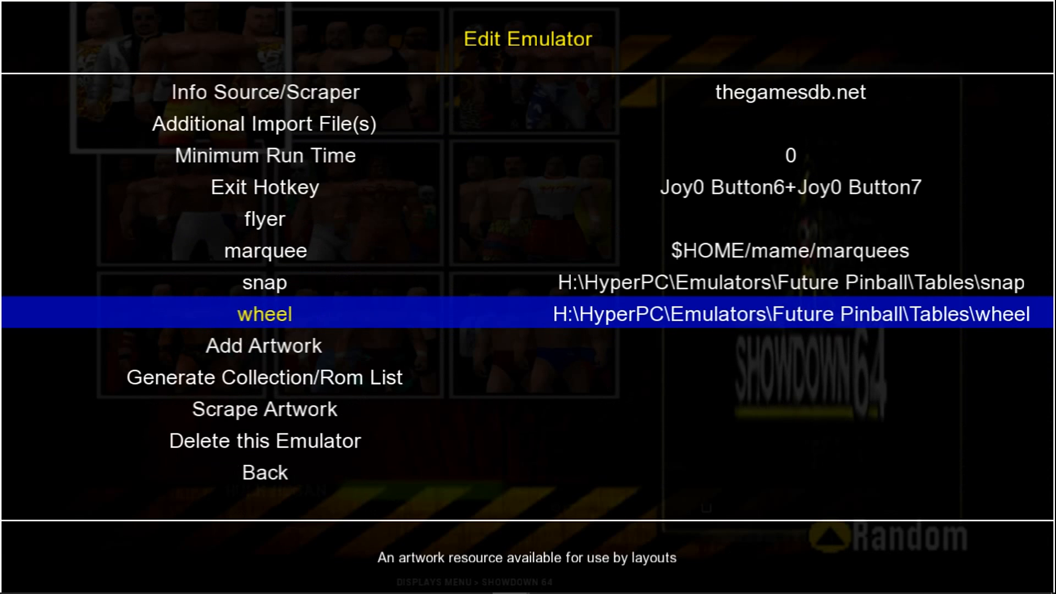
scroll("down", 3)
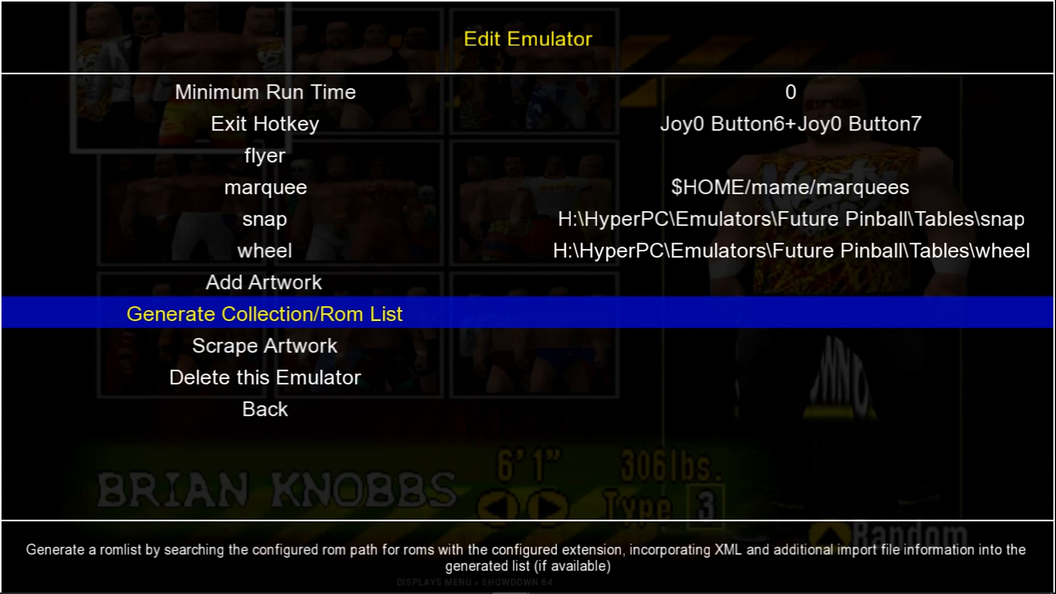